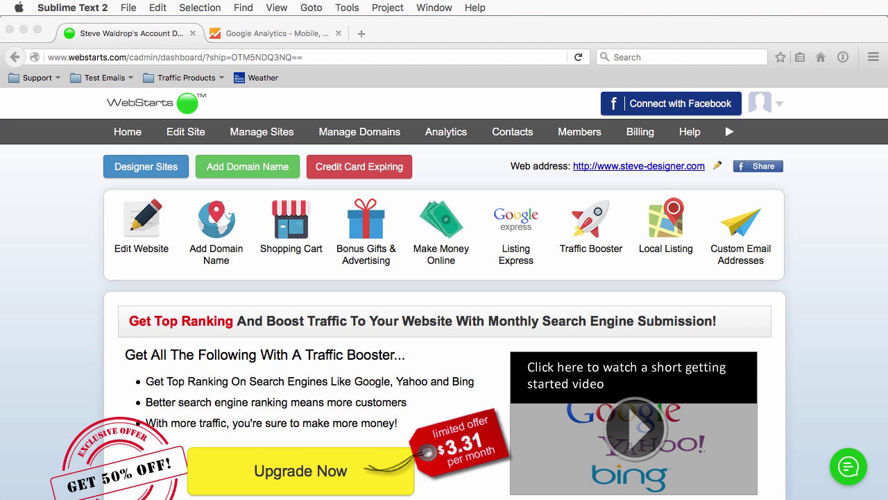
{"action": "mouse_move", "coordinate": [653, 160]}
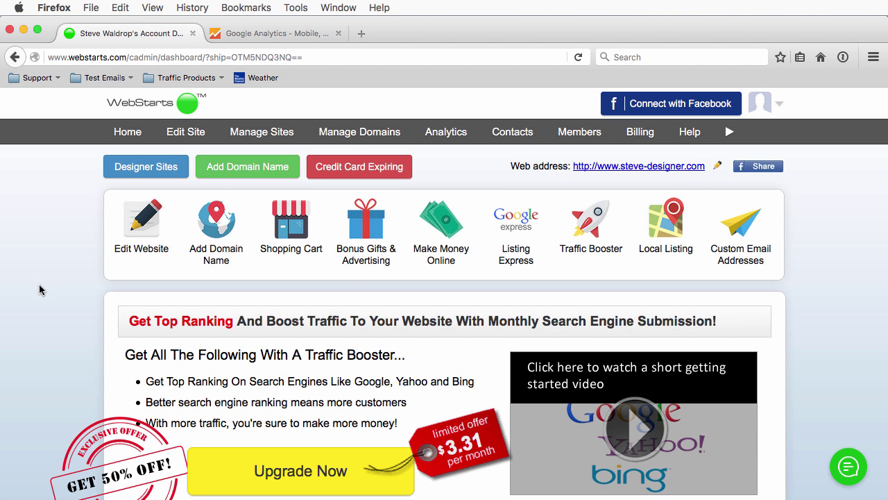
Sign in to Google Analytics from the Google products list, reaching the three-step start page
{"action": "left_click", "coordinate": [270, 33]}
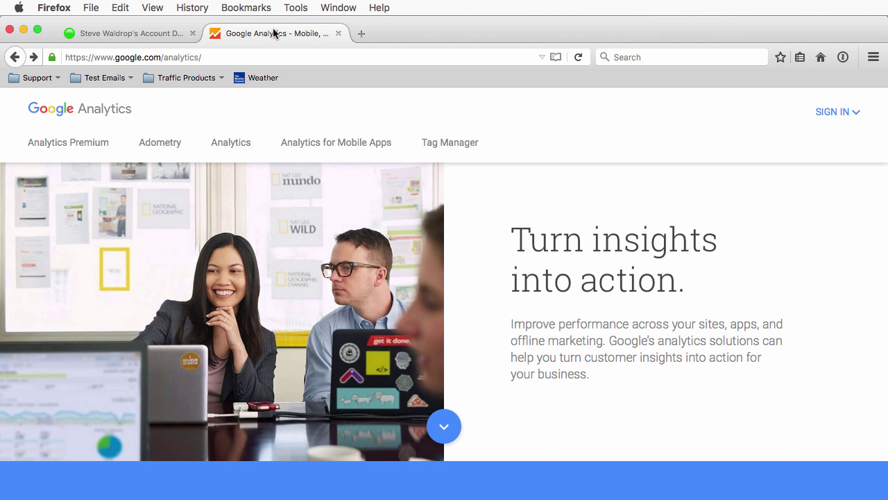
{"action": "mouse_move", "coordinate": [640, 107]}
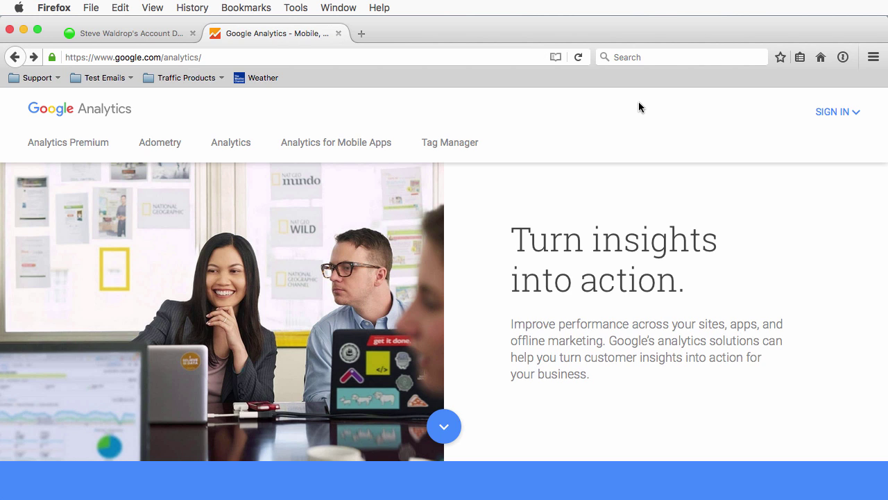
{"action": "mouse_move", "coordinate": [844, 114]}
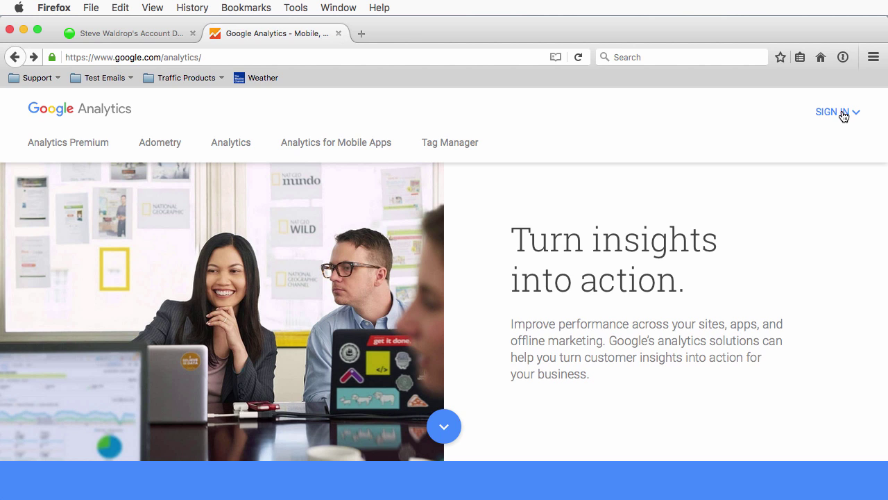
{"action": "left_click", "coordinate": [830, 111]}
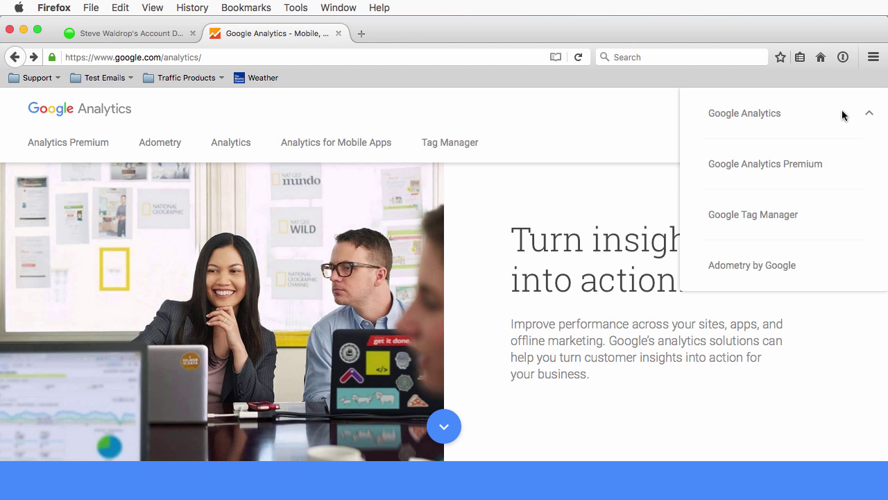
{"action": "left_click", "coordinate": [744, 114]}
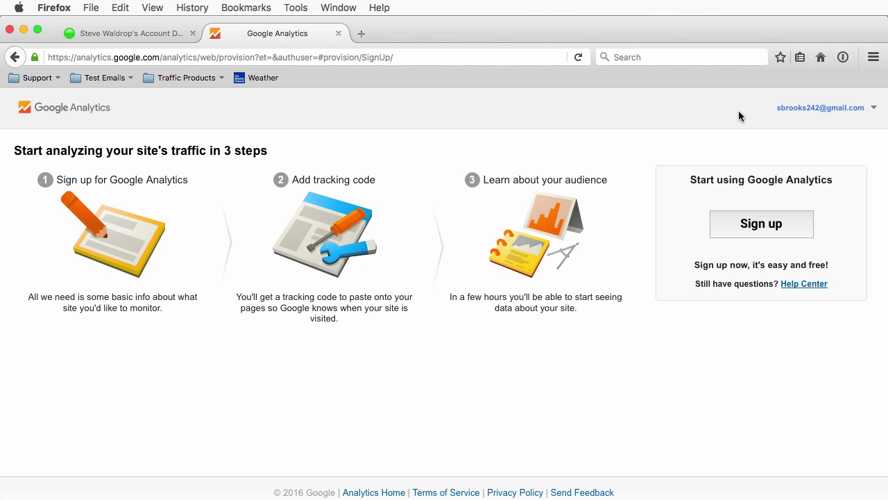
{"action": "mouse_move", "coordinate": [622, 121]}
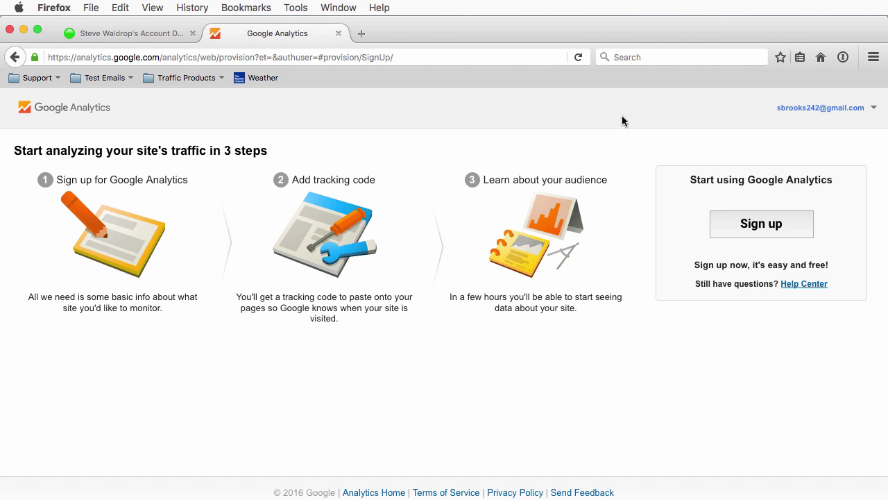
{"action": "mouse_move", "coordinate": [824, 387]}
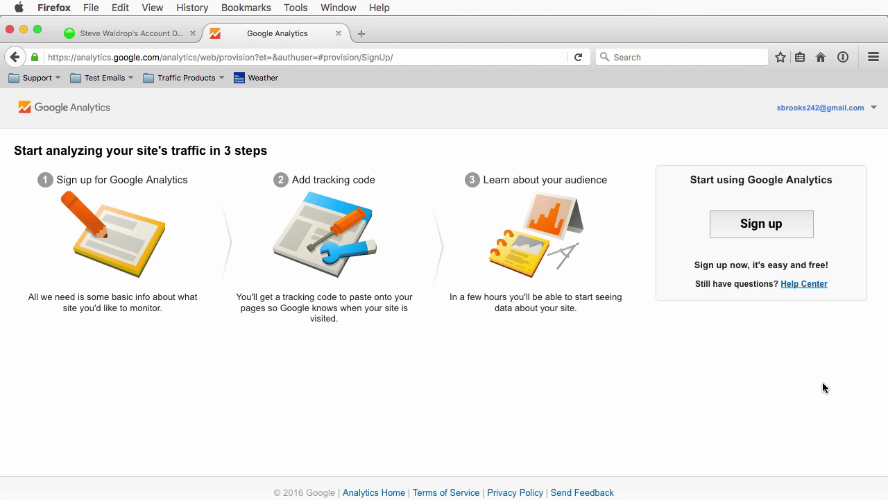
Begin Google Analytics sign-up from the three-step start page
{"action": "left_click", "coordinate": [761, 223]}
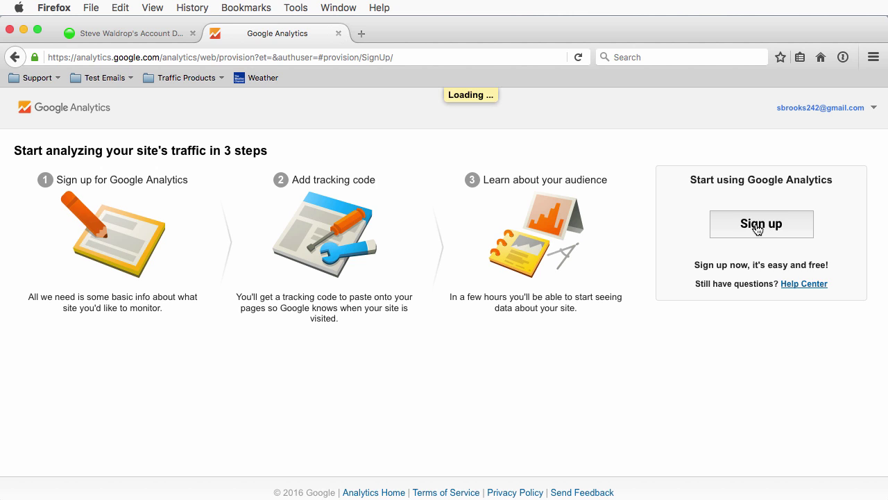
Reach the Account Name field, check the address on the WebStarts dashboard, and return to the form
{"action": "left_click", "coordinate": [761, 223]}
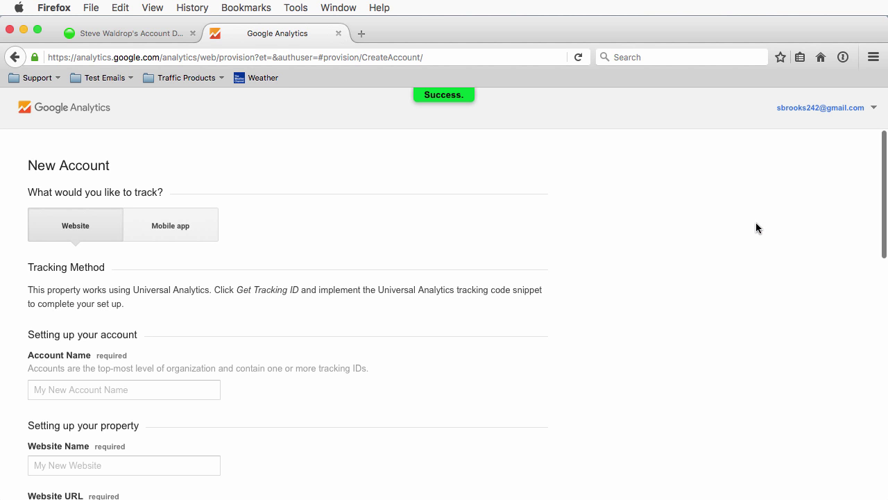
{"action": "mouse_move", "coordinate": [355, 249]}
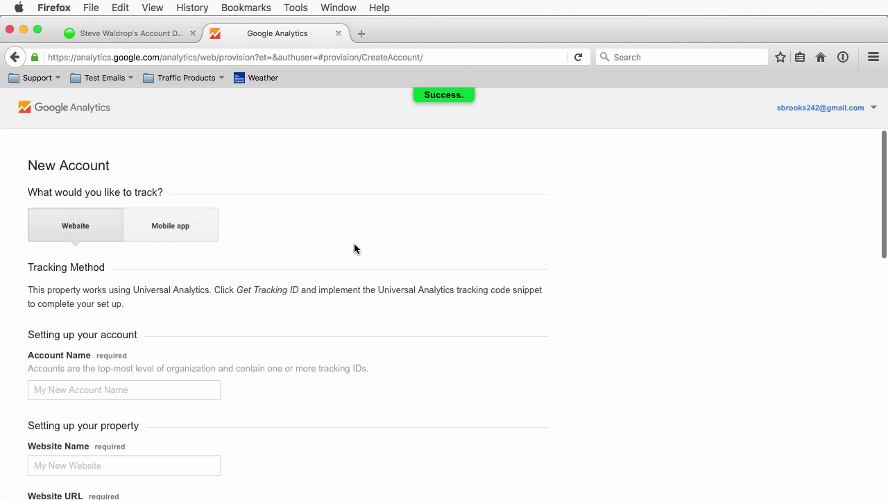
{"action": "scroll", "scroll_direction": "down", "scroll_amount": 3}
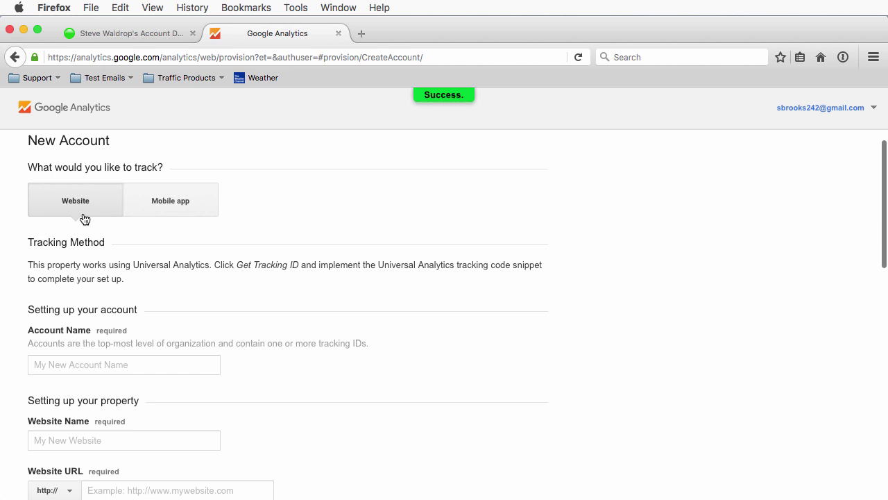
{"action": "left_click", "coordinate": [123, 364]}
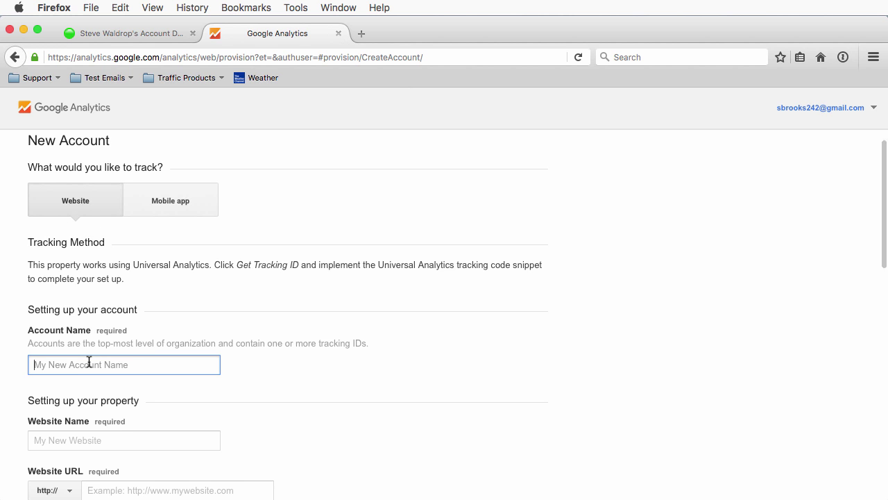
{"action": "scroll", "scroll_direction": "down", "scroll_amount": 3}
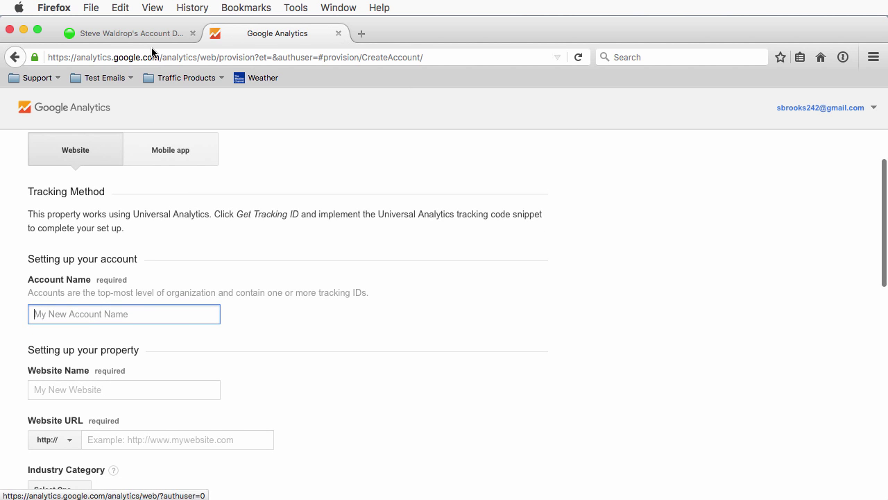
{"action": "left_click", "coordinate": [128, 33]}
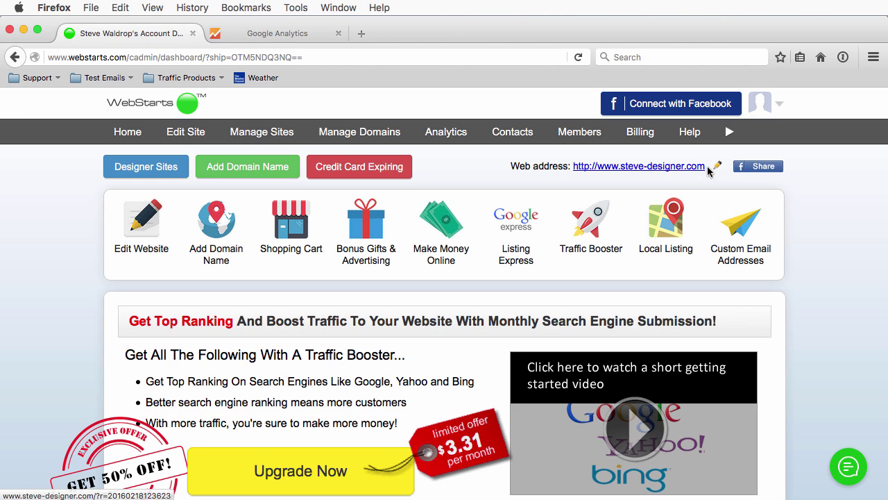
{"action": "mouse_move", "coordinate": [623, 172]}
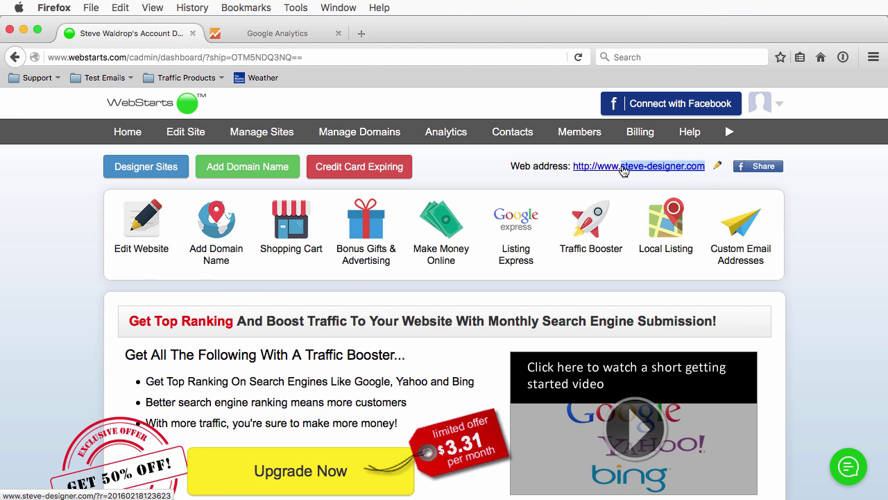
{"action": "left_click", "coordinate": [278, 34]}
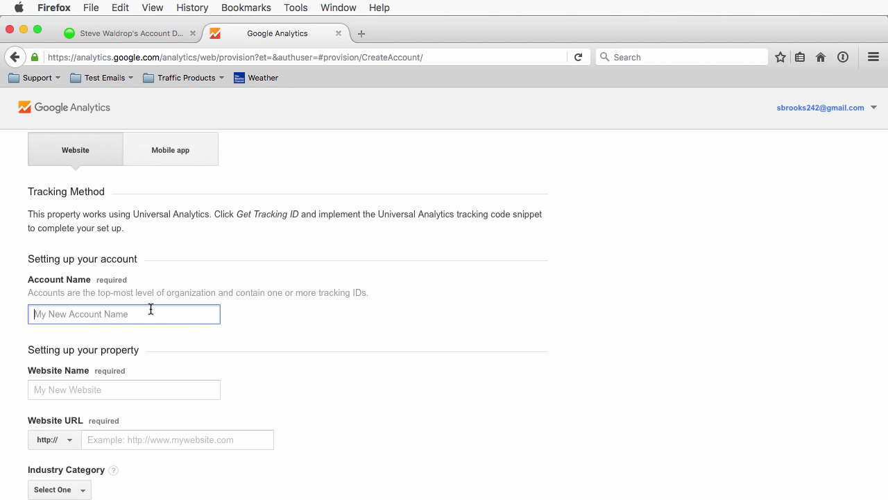
{"action": "type", "text": "steve-designer.com"}
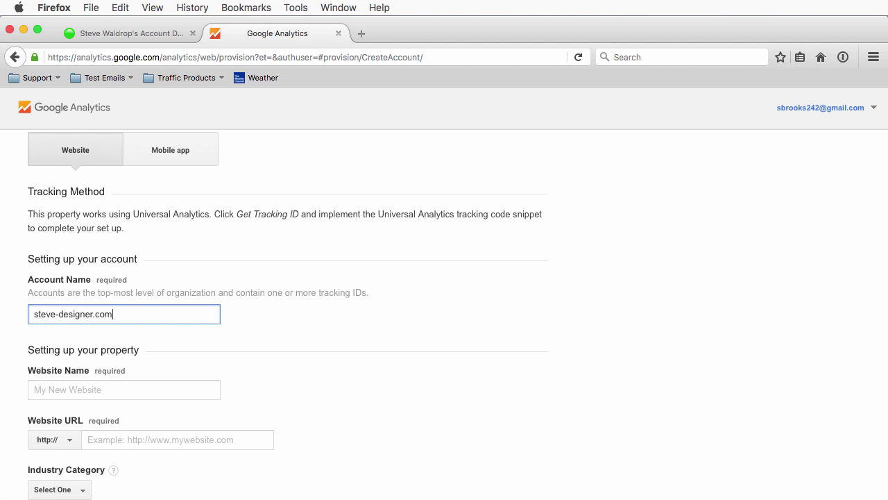
{"action": "scroll", "scroll_direction": "down", "scroll_amount": 3}
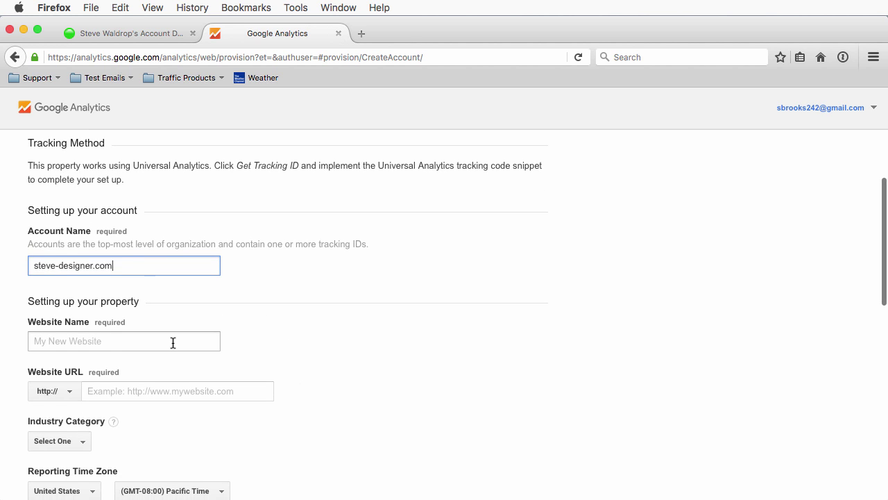
{"action": "left_click", "coordinate": [124, 342]}
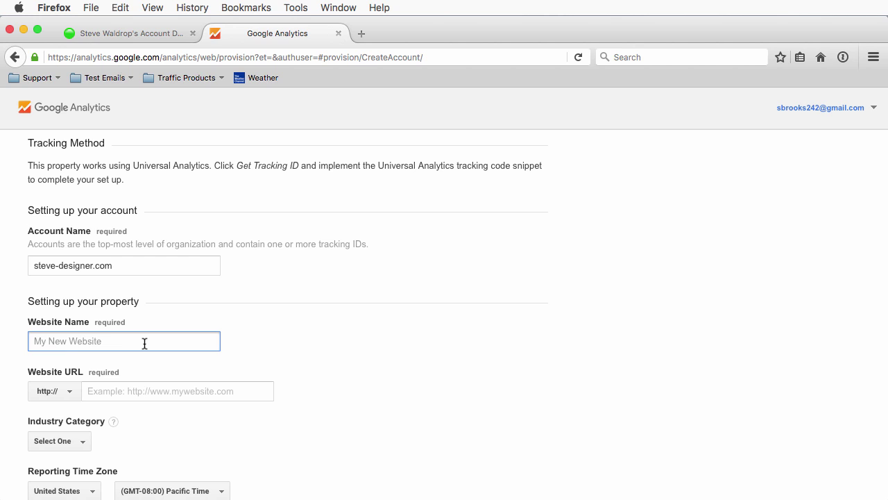
{"action": "type", "text": "steve-designer.com"}
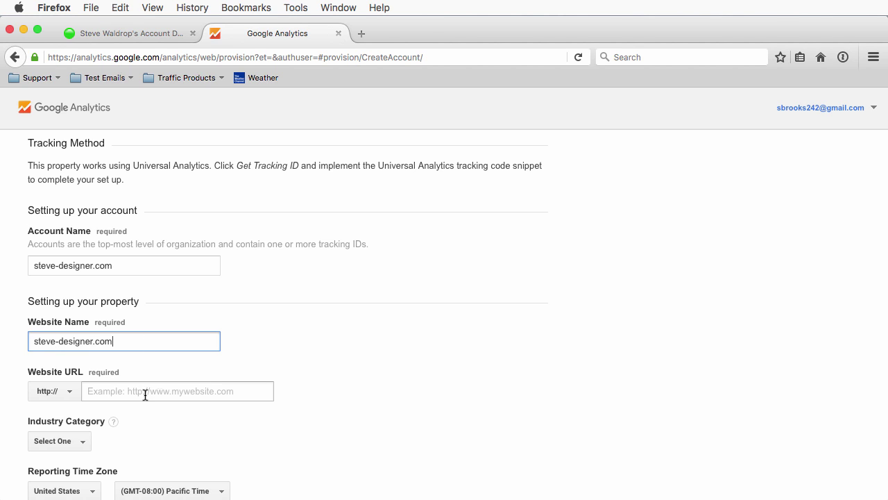
{"action": "type", "text": "steve-designer.com"}
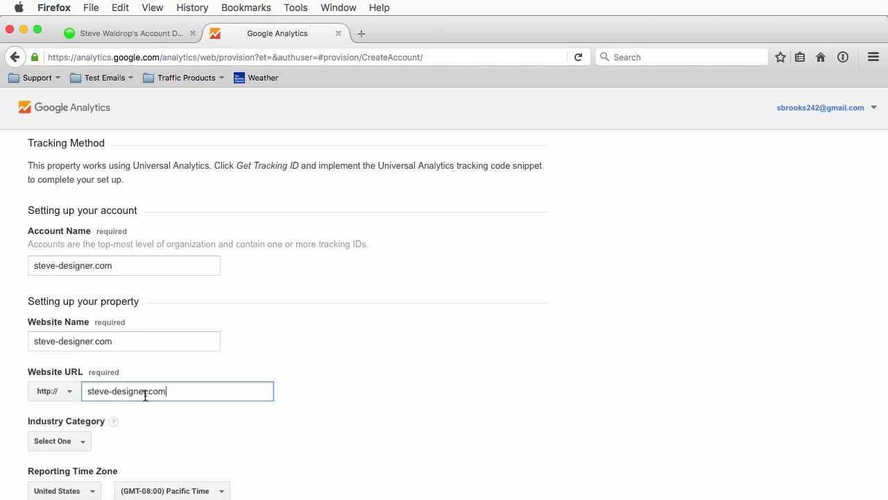
{"action": "type", "text": "www."}
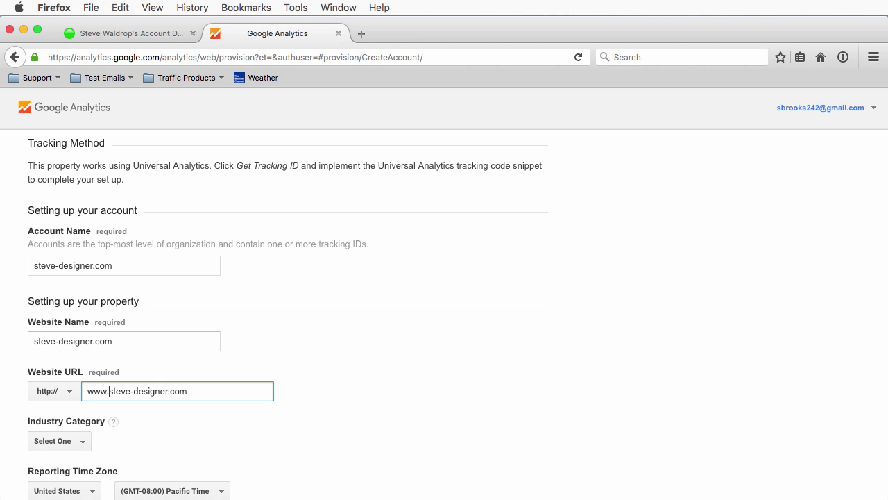
Choose Computers and Electronics as industry and (GMT-05:00) Eastern Time as reporting time zone
{"action": "scroll", "scroll_direction": "down", "scroll_amount": 3}
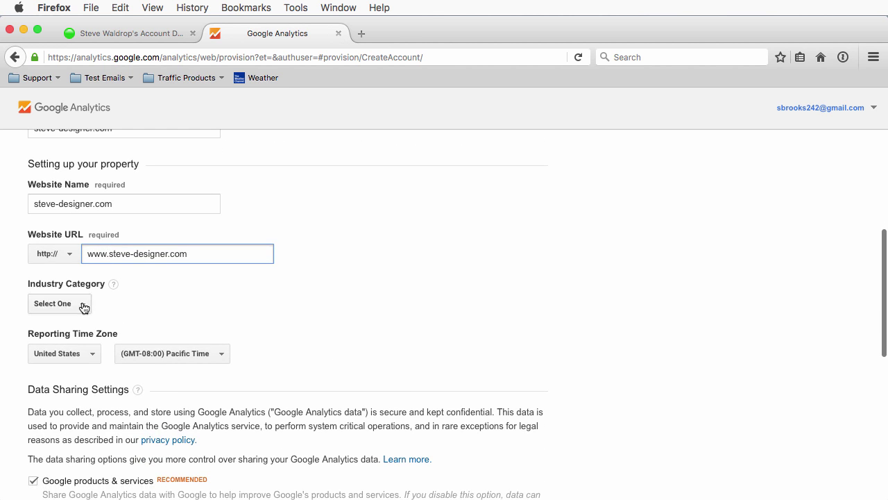
{"action": "left_click", "coordinate": [58, 303]}
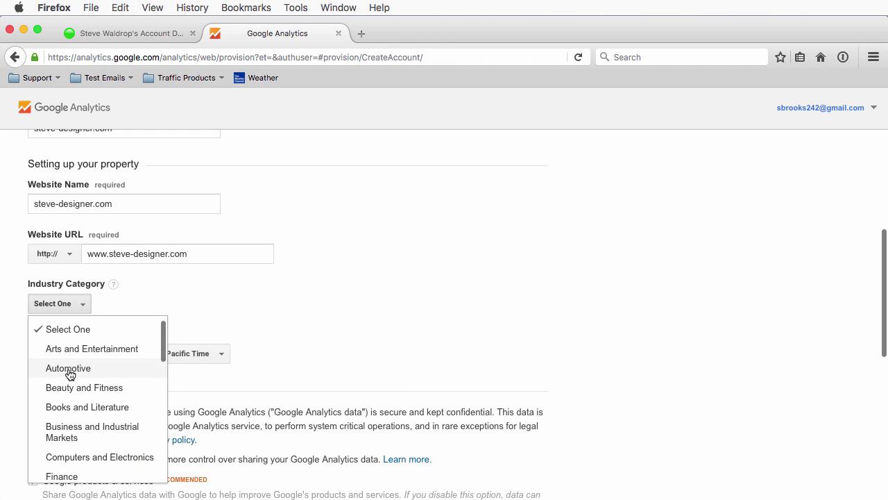
{"action": "scroll", "scroll_direction": "down", "scroll_amount": 3}
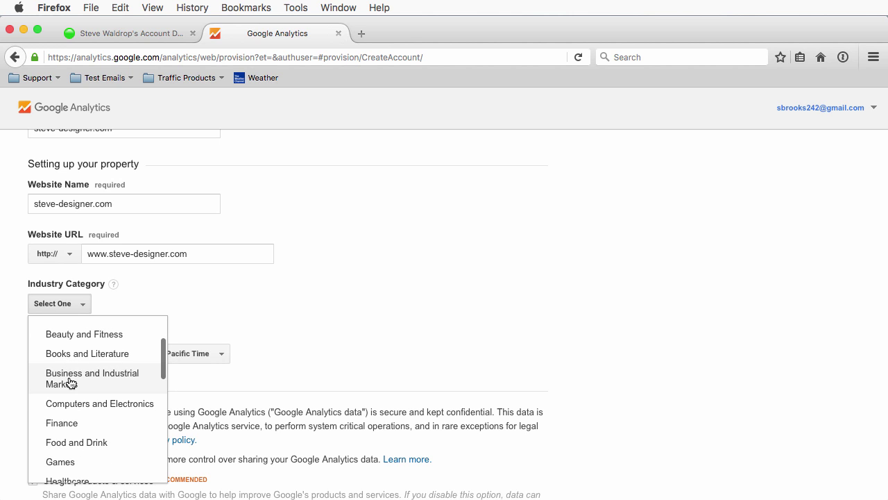
{"action": "left_click", "coordinate": [100, 403]}
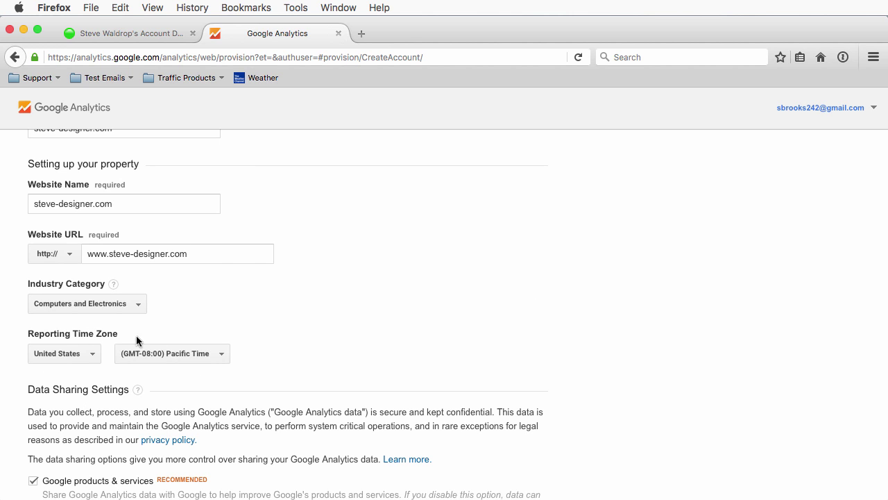
{"action": "left_click", "coordinate": [172, 354]}
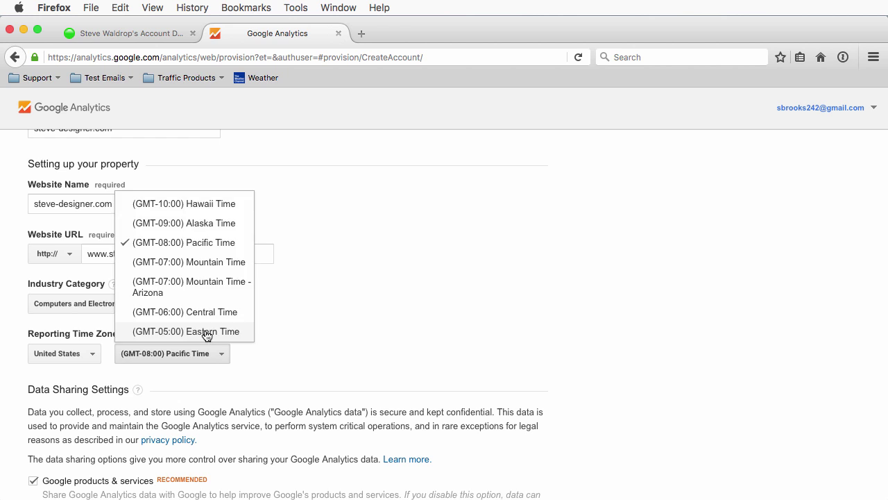
{"action": "left_click", "coordinate": [186, 331]}
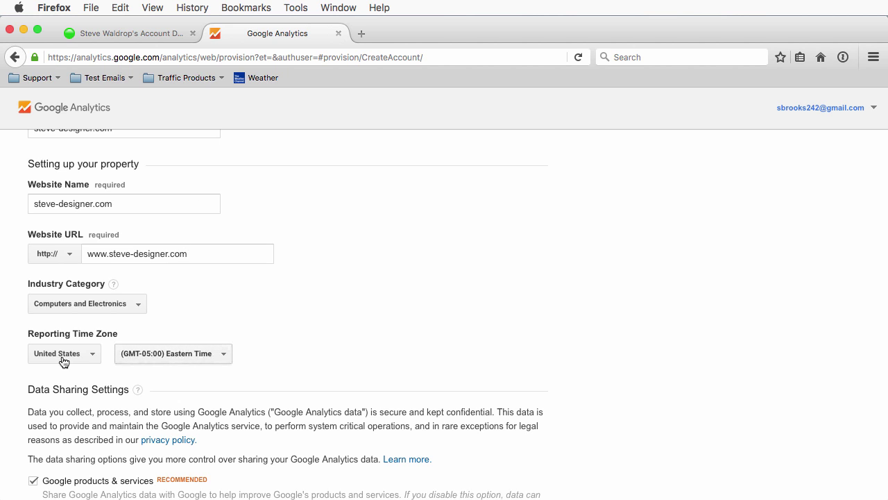
{"action": "mouse_move", "coordinate": [423, 352]}
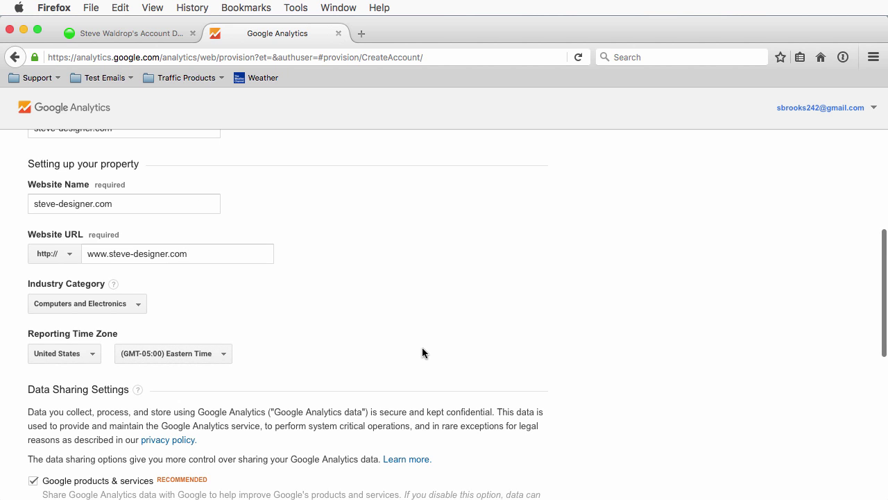
{"action": "scroll", "scroll_direction": "down", "scroll_amount": 3}
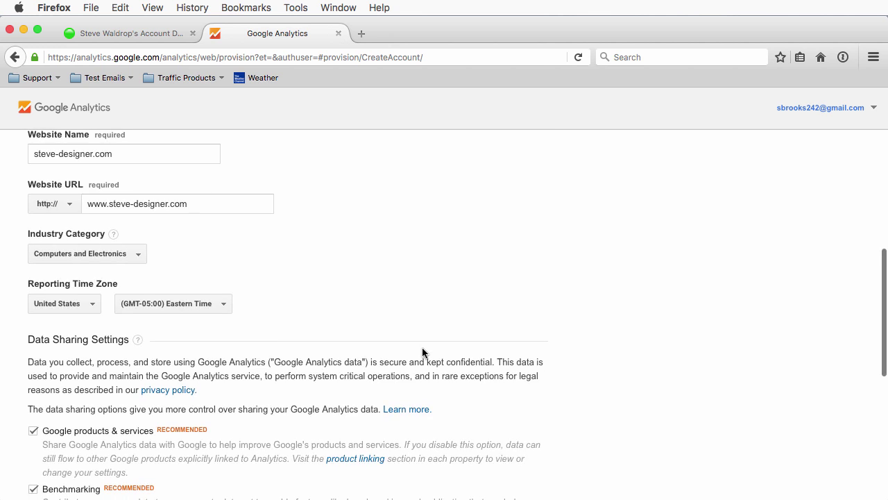
{"action": "scroll", "scroll_direction": "down", "scroll_amount": 3}
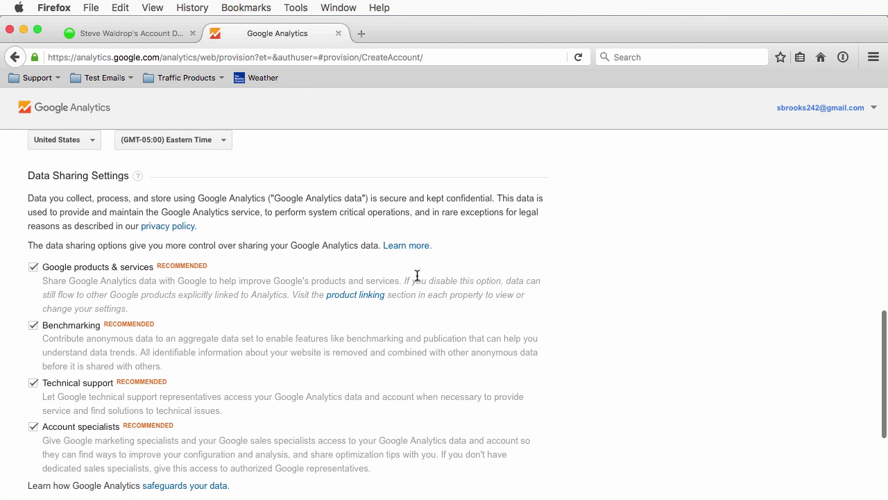
{"action": "scroll", "scroll_direction": "up", "scroll_amount": 3}
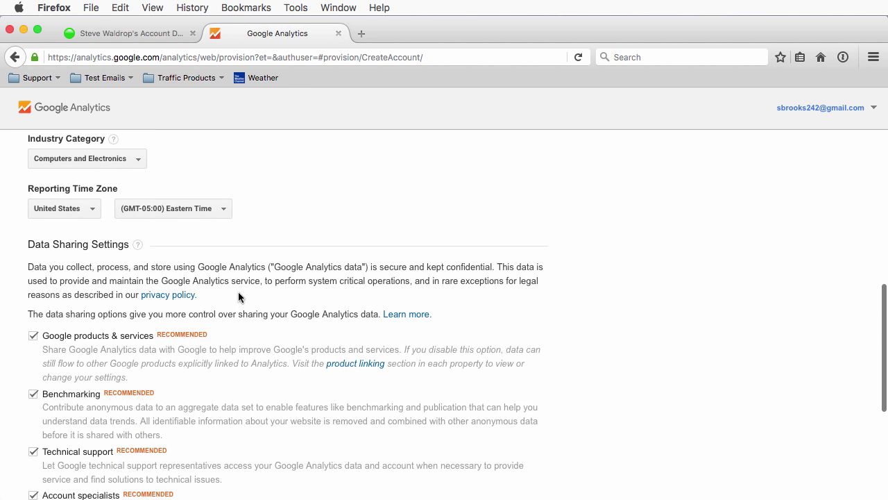
{"action": "mouse_move", "coordinate": [230, 297]}
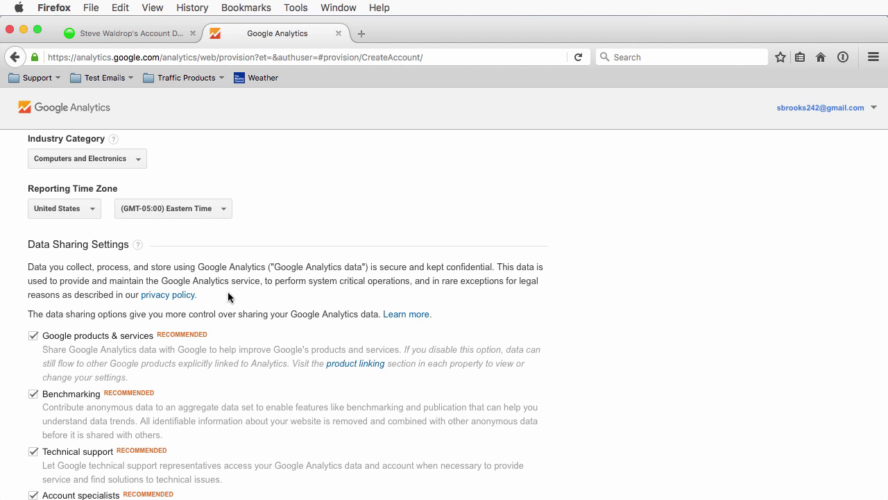
{"action": "scroll", "scroll_direction": "down", "scroll_amount": 3}
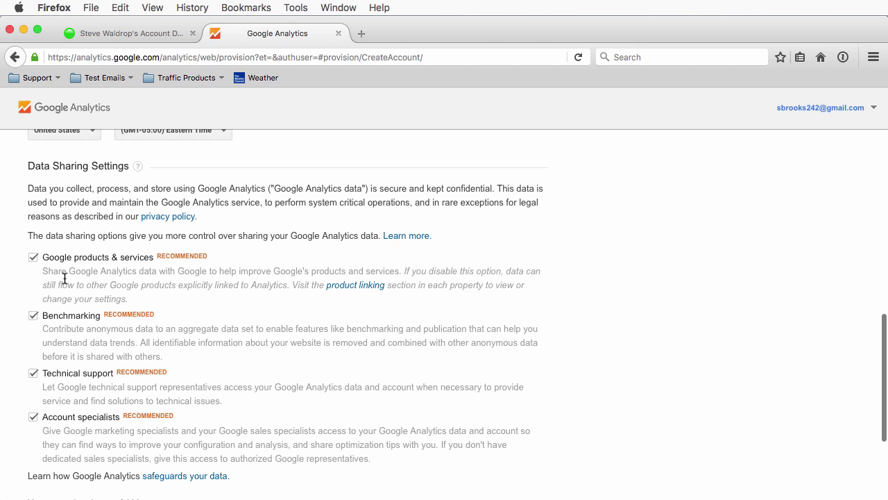
{"action": "mouse_move", "coordinate": [169, 269]}
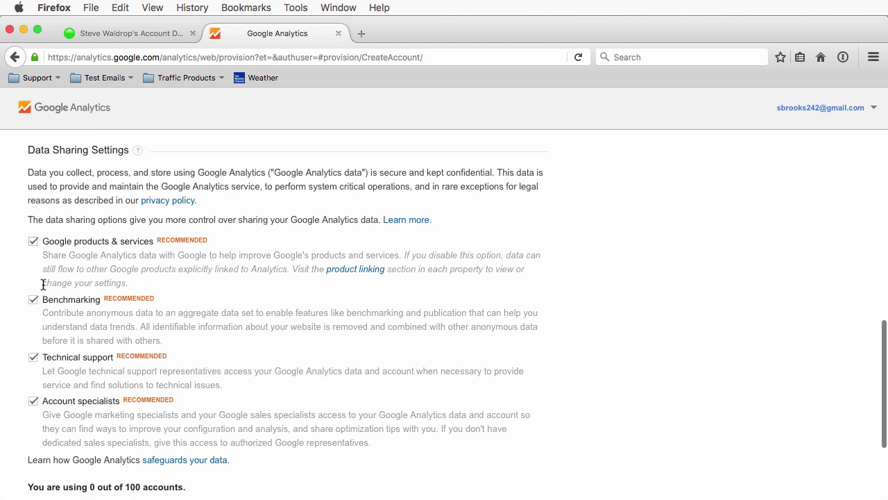
{"action": "scroll", "scroll_direction": "down", "scroll_amount": 3}
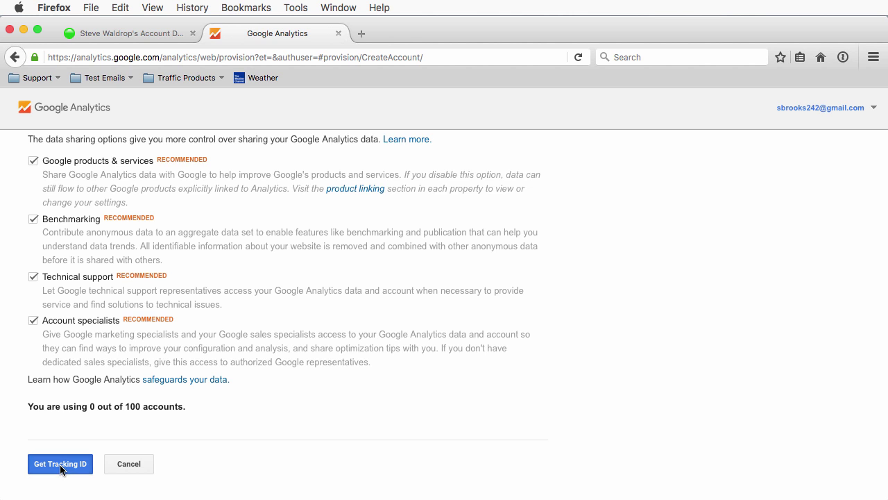
Request a tracking ID and review the Terms of Service agreement before accepting
{"action": "left_click", "coordinate": [60, 464]}
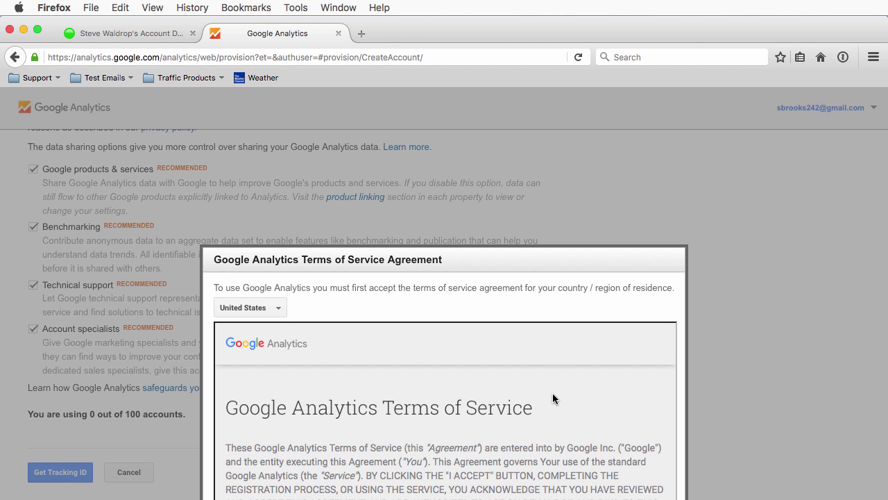
{"action": "scroll", "scroll_direction": "down", "scroll_amount": 3}
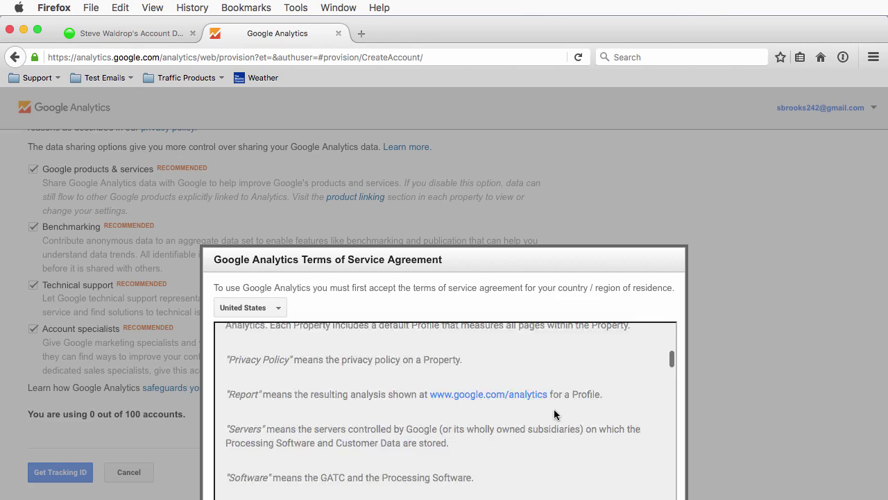
{"action": "scroll", "scroll_direction": "down", "scroll_amount": 3}
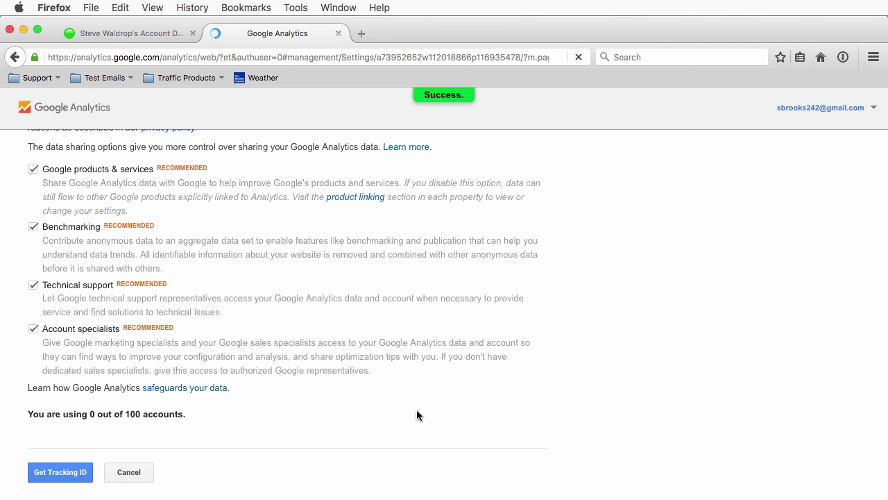
Dismiss the notification banner and go to the Home overview listing steve-designer.com
{"action": "left_click", "coordinate": [60, 472]}
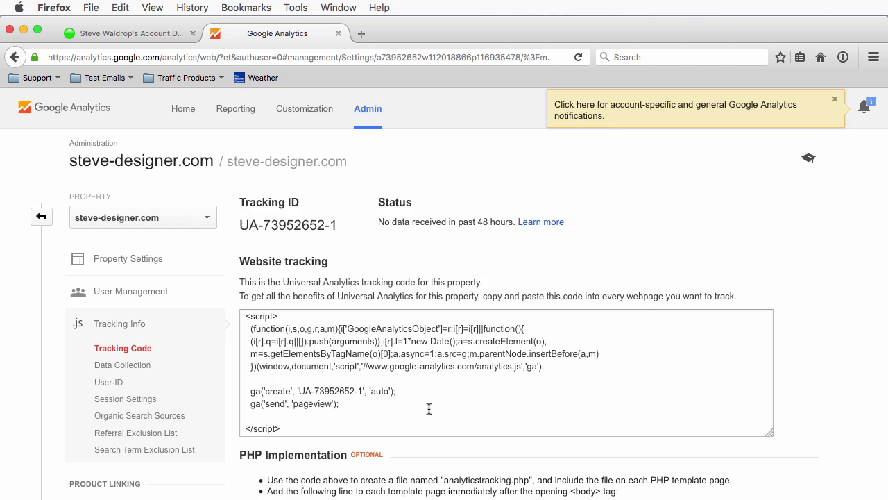
{"action": "left_click", "coordinate": [808, 158]}
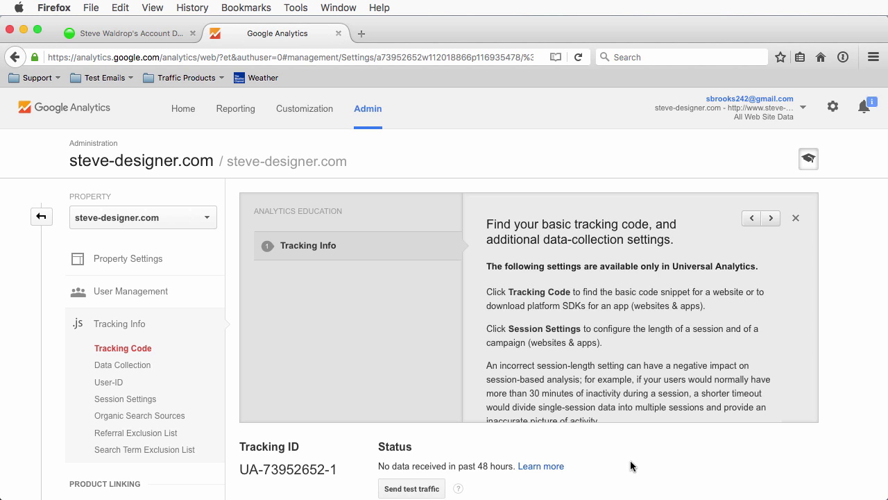
{"action": "mouse_move", "coordinate": [392, 163]}
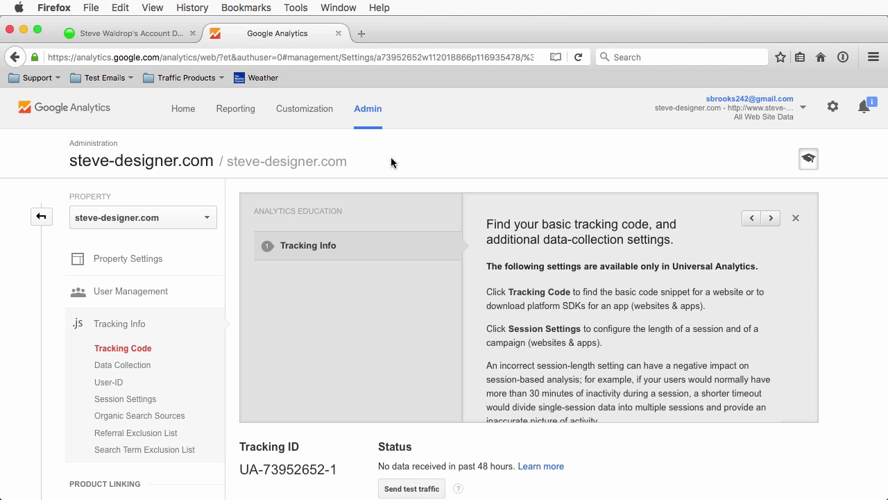
{"action": "left_click", "coordinate": [183, 109]}
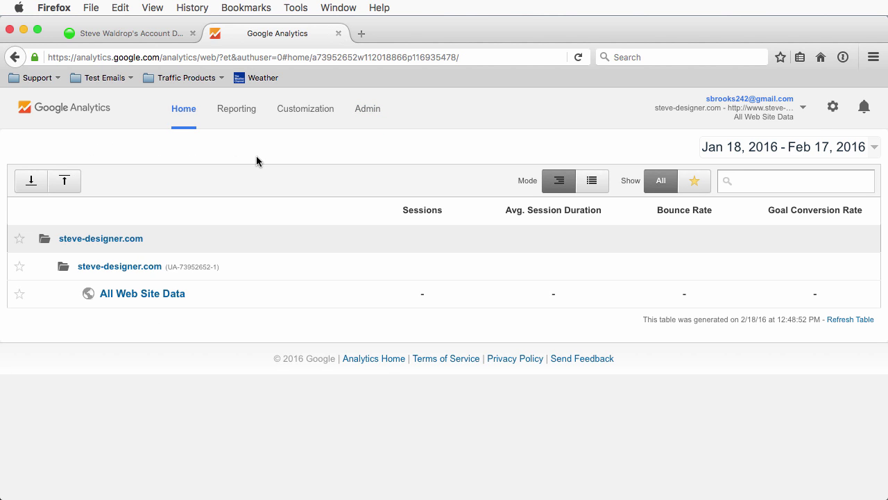
Reach the Tracking Code page under Admin > Tracking Info and close the Analytics Education panel
{"action": "left_click", "coordinate": [366, 108]}
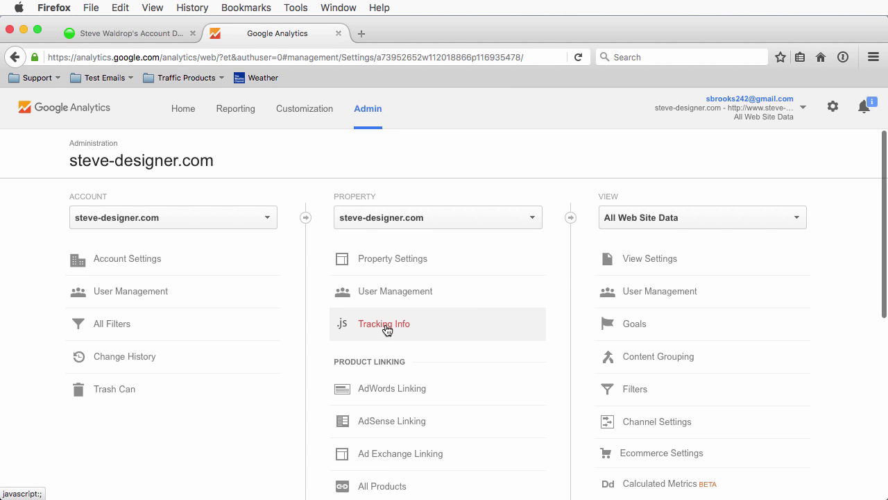
{"action": "left_click", "coordinate": [383, 324]}
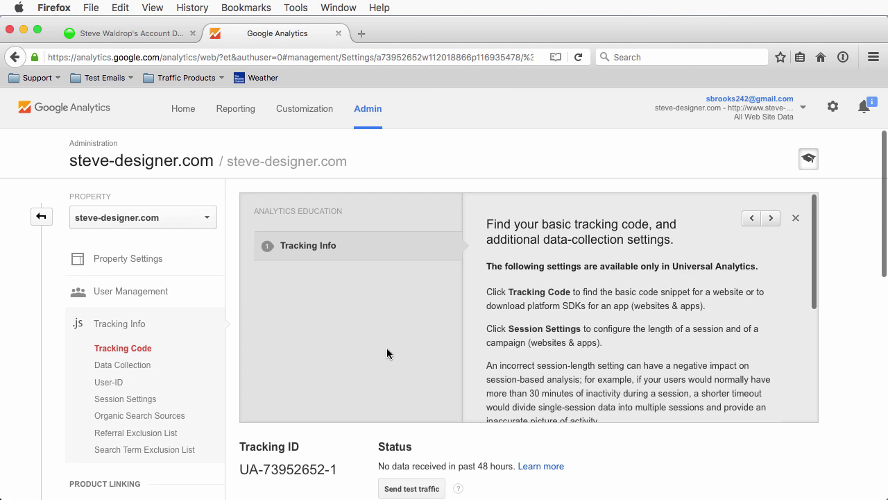
{"action": "mouse_move", "coordinate": [575, 142]}
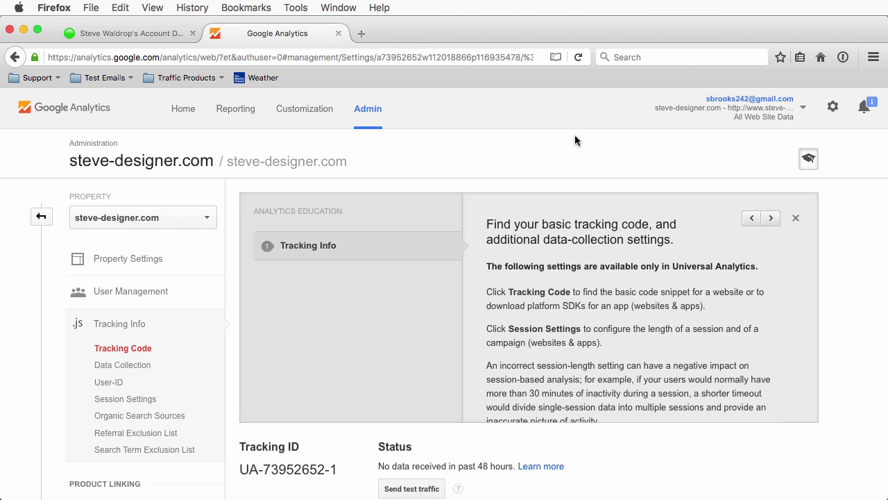
{"action": "mouse_move", "coordinate": [555, 322]}
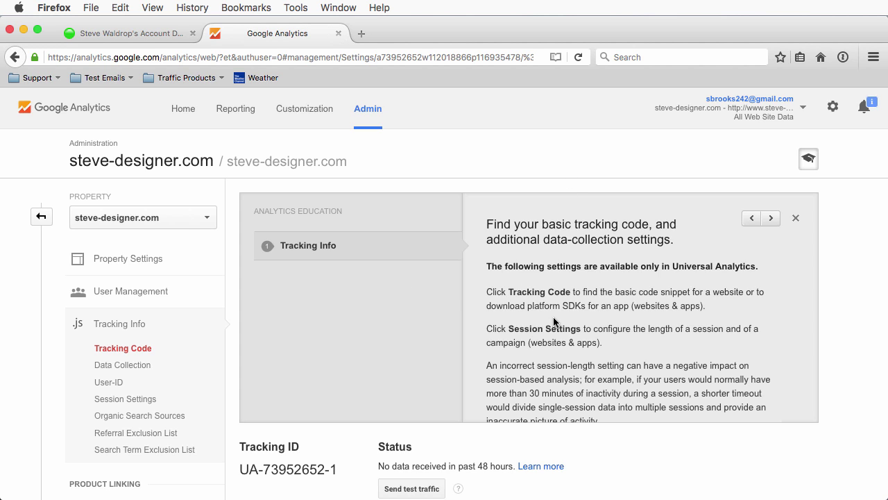
{"action": "mouse_move", "coordinate": [498, 305]}
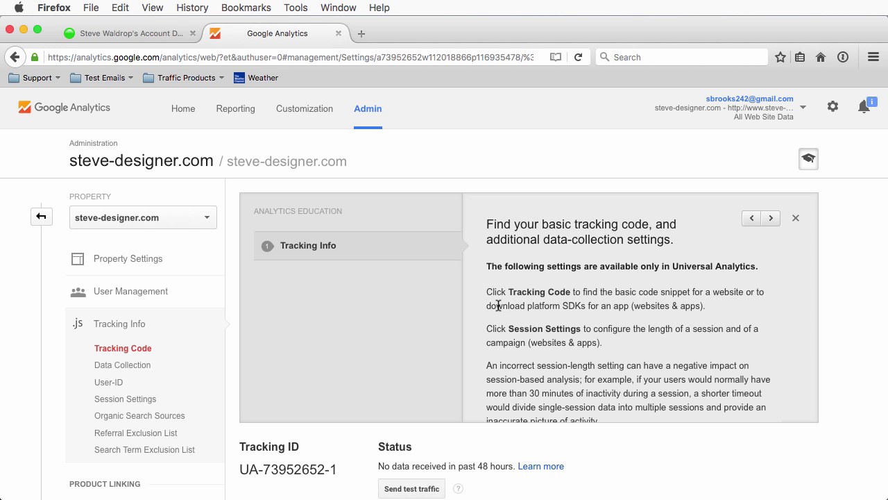
{"action": "mouse_move", "coordinate": [582, 327]}
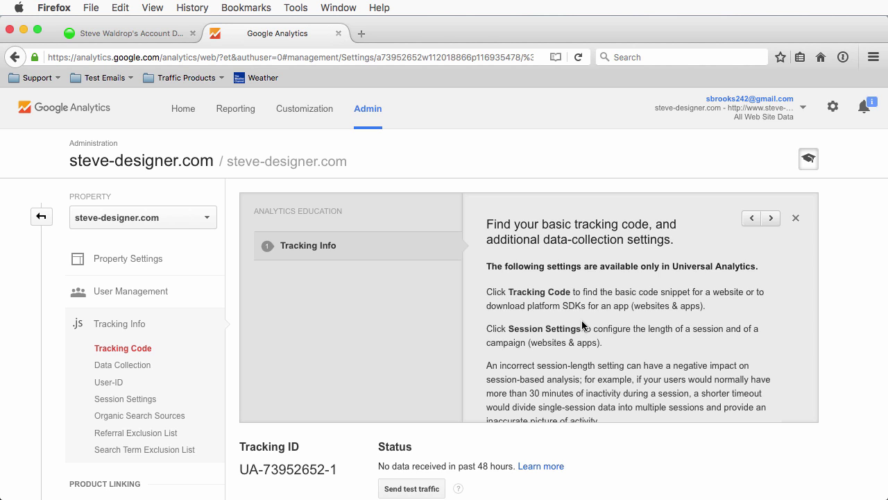
{"action": "mouse_move", "coordinate": [808, 167]}
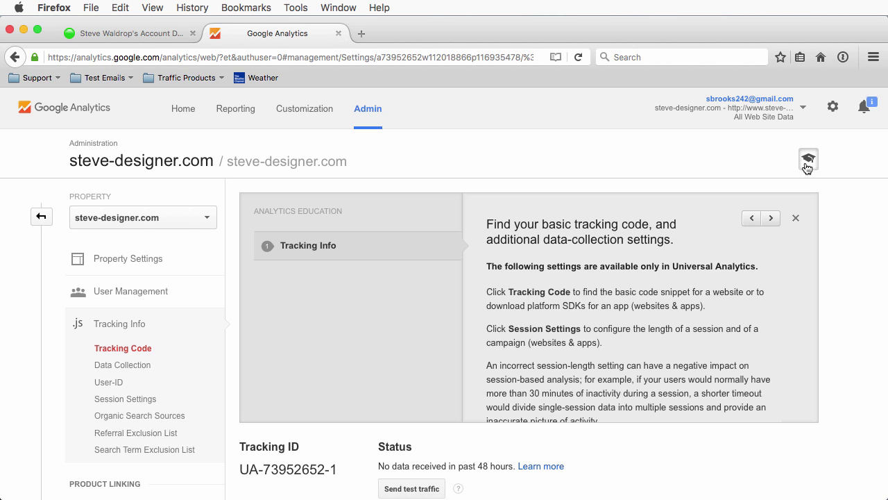
{"action": "mouse_move", "coordinate": [808, 159]}
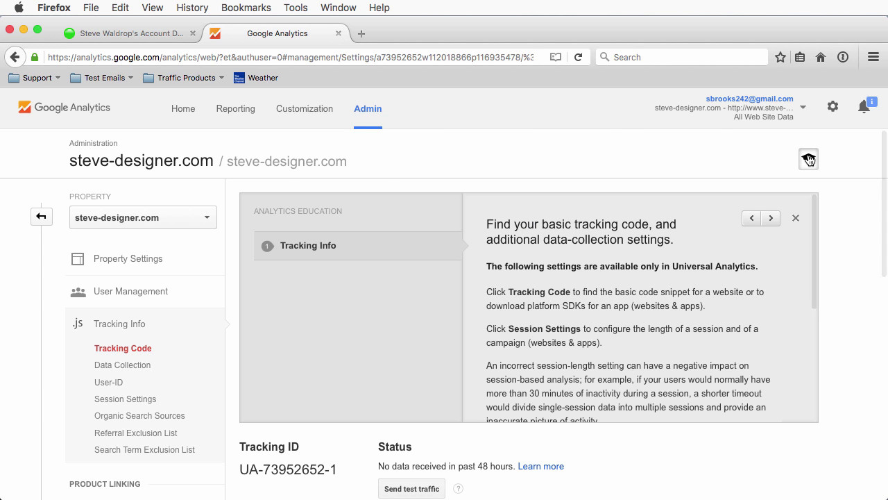
{"action": "mouse_move", "coordinate": [583, 284]}
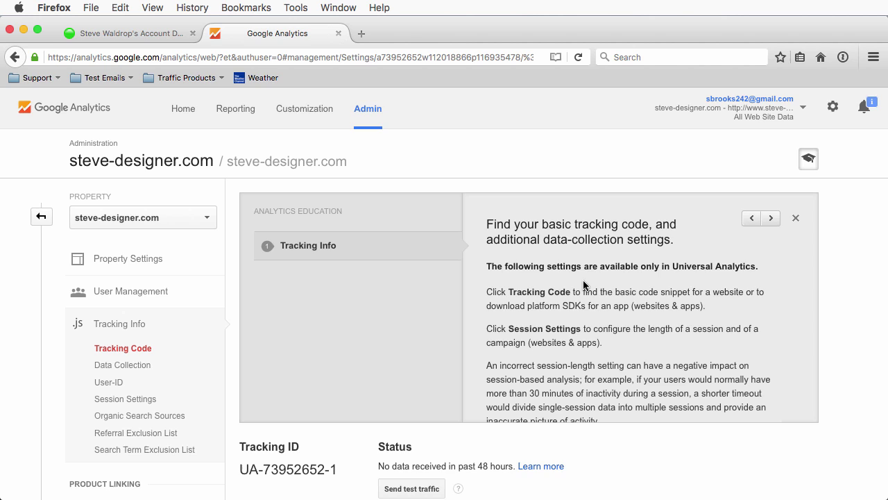
{"action": "mouse_move", "coordinate": [636, 192]}
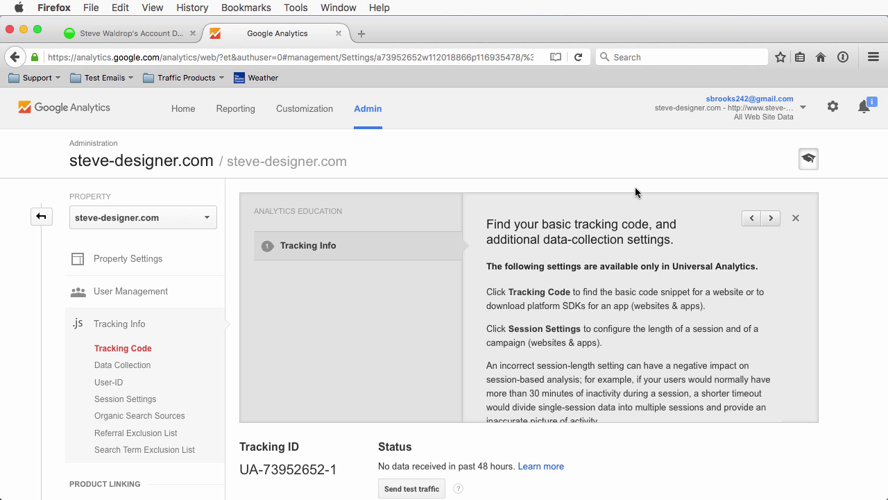
{"action": "mouse_move", "coordinate": [533, 166]}
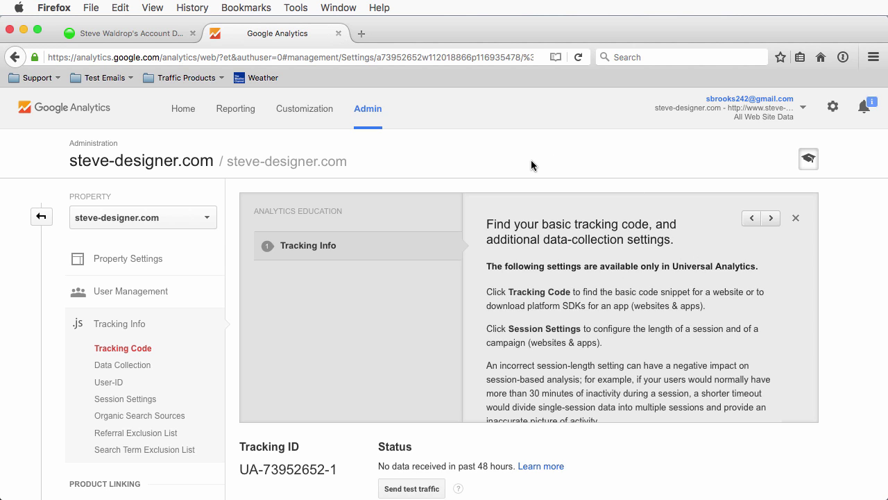
{"action": "mouse_move", "coordinate": [709, 165]}
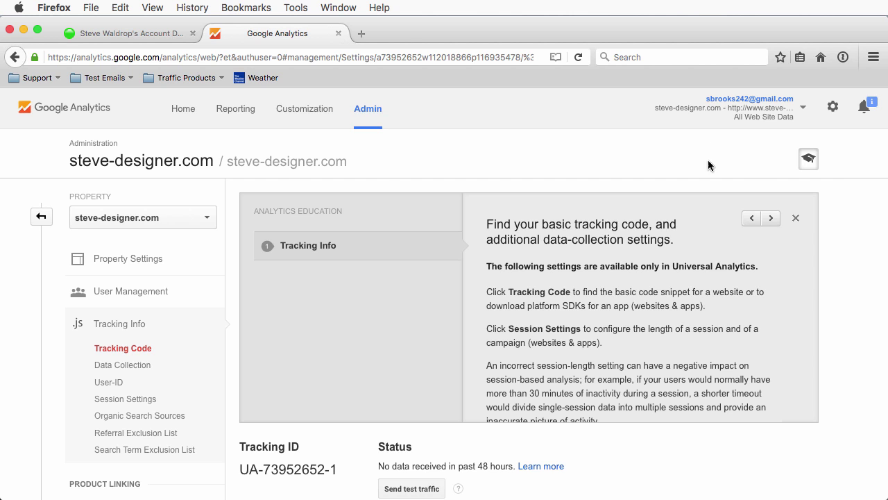
{"action": "left_click", "coordinate": [795, 218]}
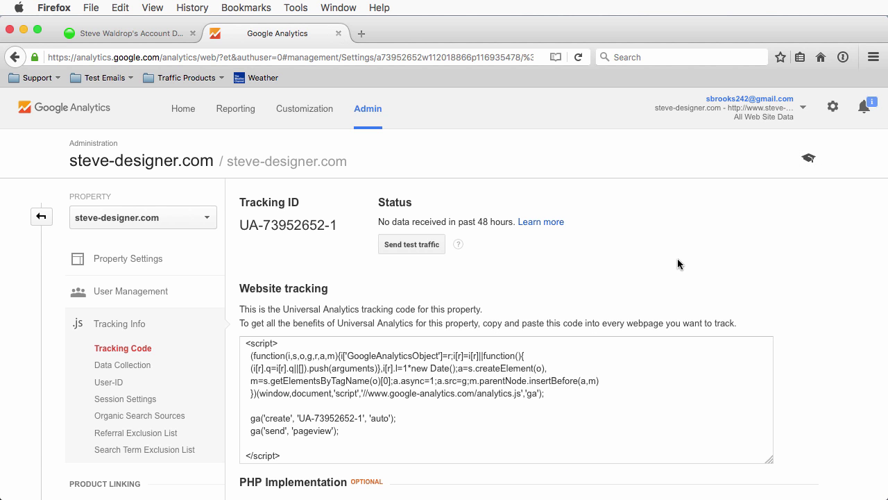
Select and copy the whole website tracking script, then return to the WebStarts dashboard
{"action": "scroll", "scroll_direction": "down", "scroll_amount": 3}
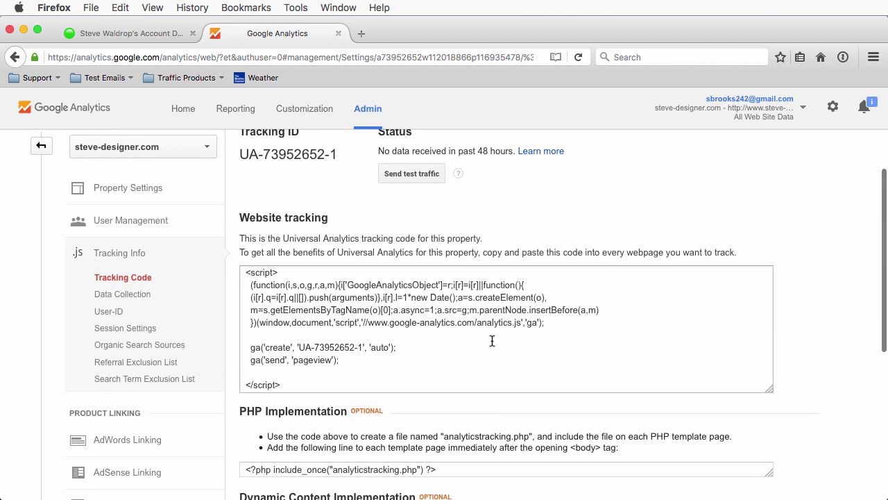
{"action": "scroll", "scroll_direction": "down", "scroll_amount": 3}
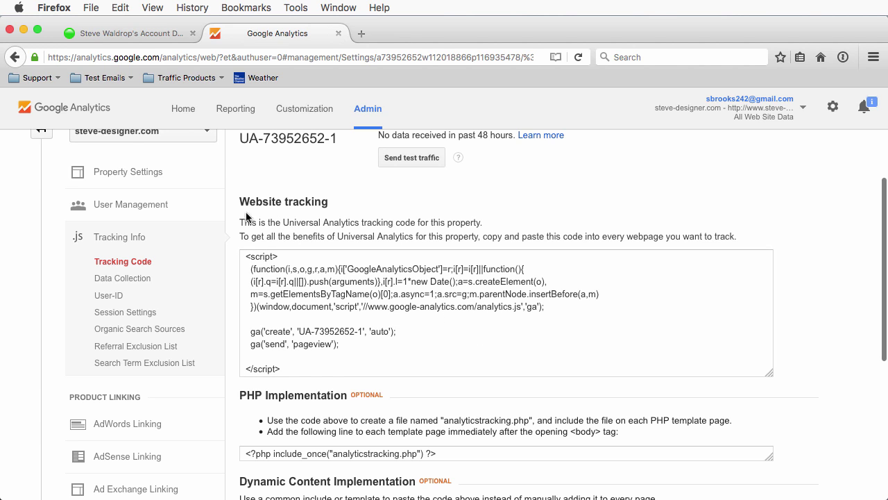
{"action": "left_click", "coordinate": [291, 360]}
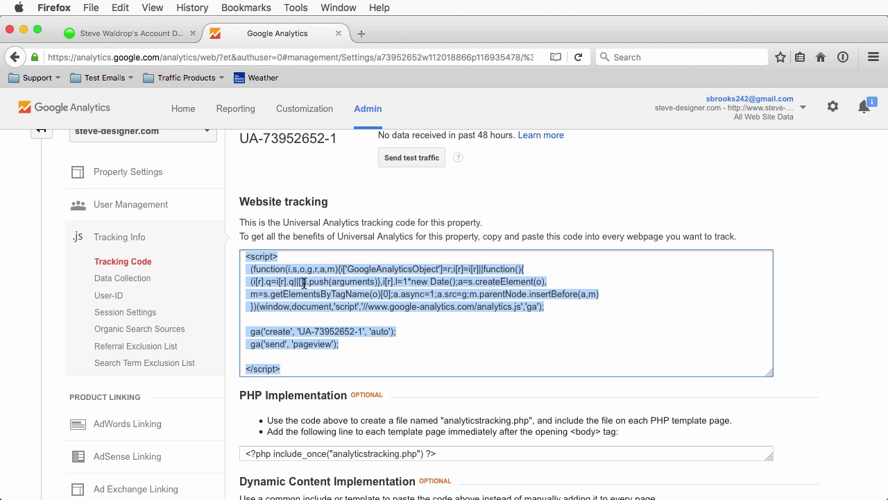
{"action": "mouse_move", "coordinate": [428, 322]}
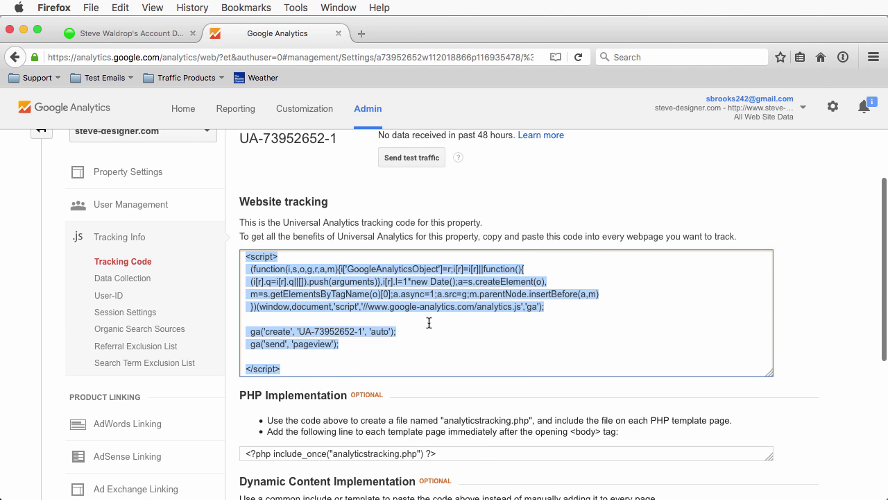
{"action": "scroll", "scroll_direction": "down", "scroll_amount": 3}
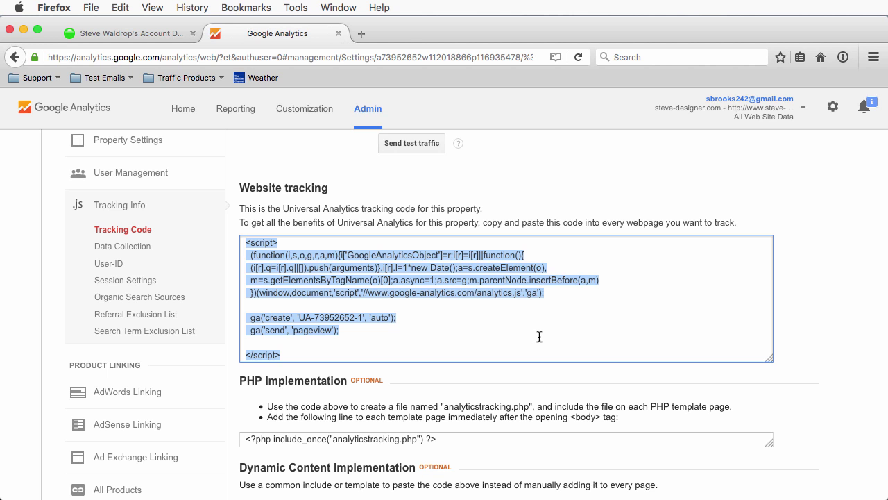
{"action": "left_click", "coordinate": [125, 33]}
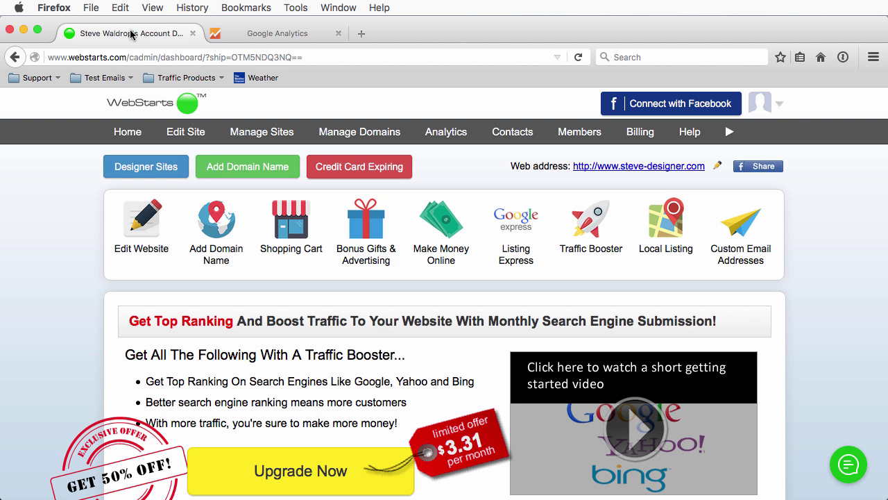
Bring the site's Home page into the WebStarts editor via Edit Site and Edit Website
{"action": "left_click", "coordinate": [186, 132]}
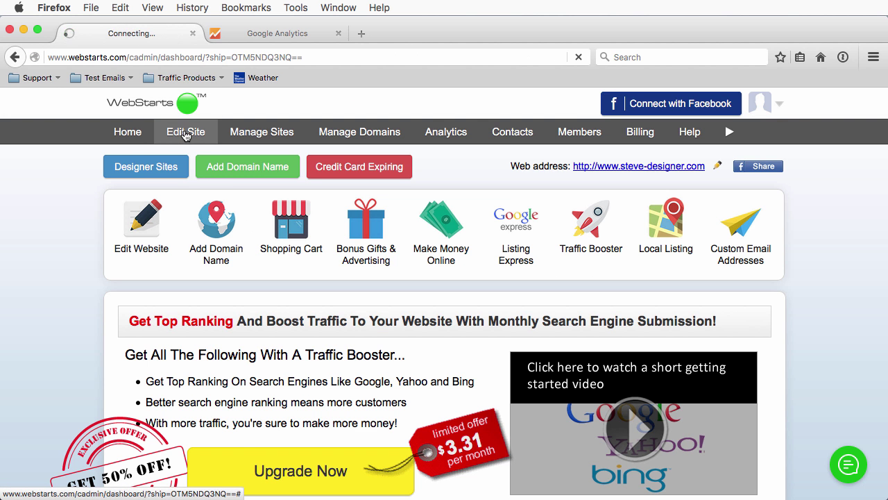
{"action": "left_click", "coordinate": [186, 132]}
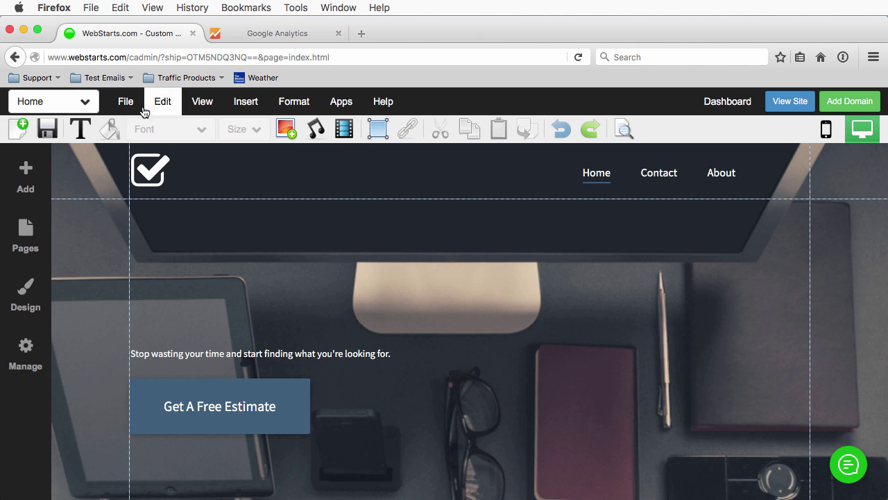
{"action": "left_click", "coordinate": [25, 178]}
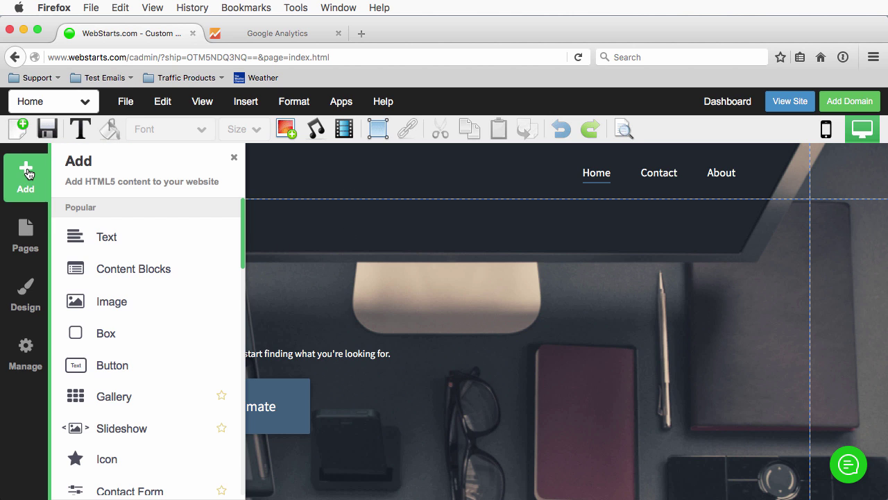
Add an Embed Code element holding the pasted Google Analytics tracking script to the Home page
{"action": "scroll", "scroll_direction": "down", "scroll_amount": 3}
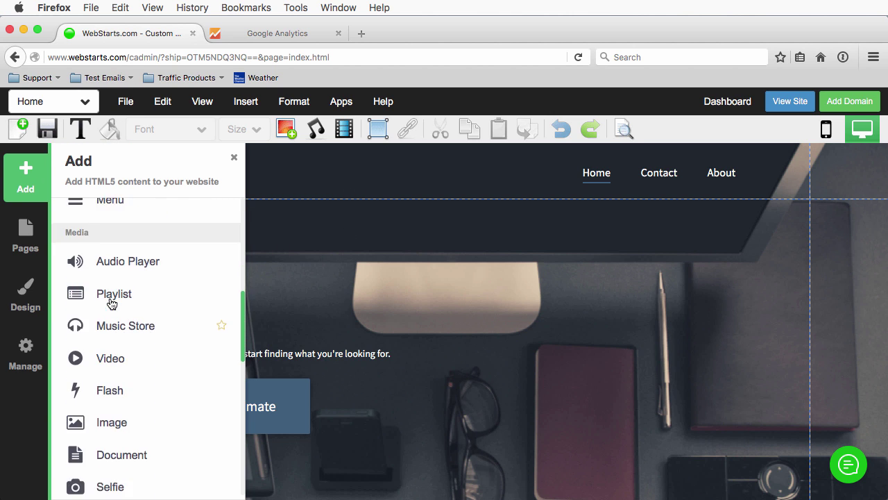
{"action": "scroll", "scroll_direction": "down", "scroll_amount": 3}
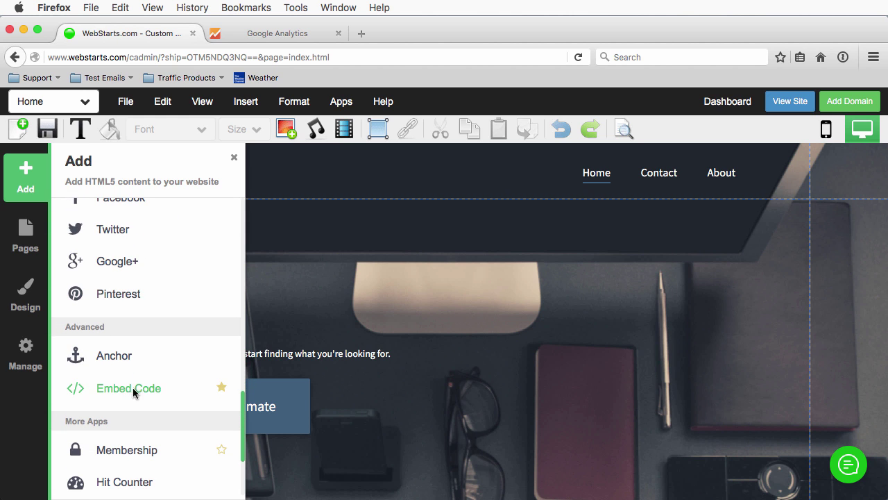
{"action": "left_click", "coordinate": [128, 389]}
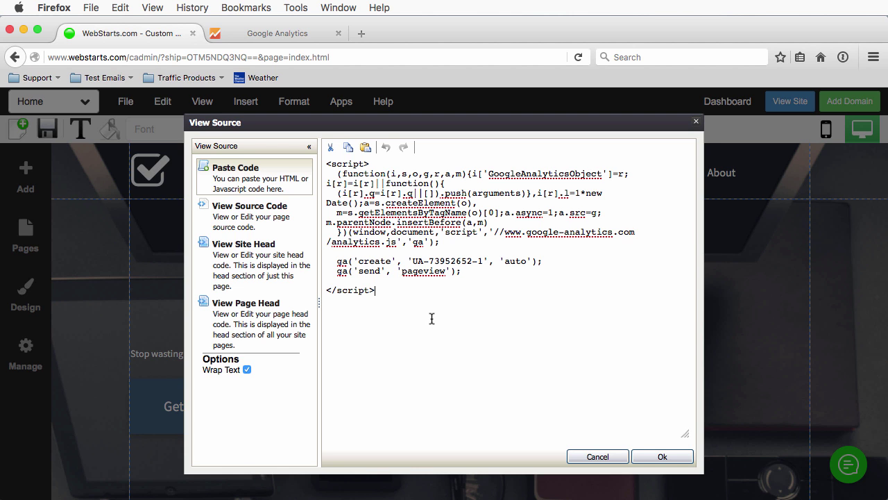
{"action": "left_click", "coordinate": [661, 455]}
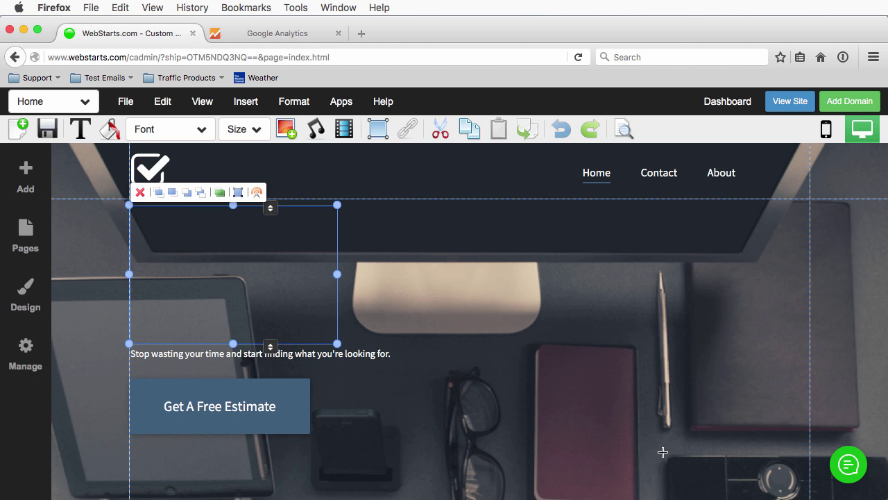
{"action": "mouse_move", "coordinate": [217, 274]}
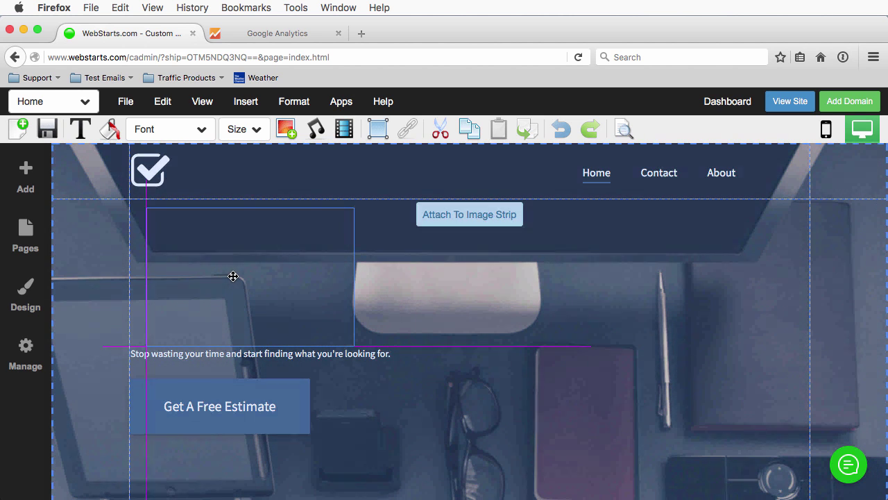
Move the tracking-code embed box to the upper right of the Home page, over the monitor image
{"action": "left_click_drag", "start_coordinate": [234, 276], "coordinate": [589, 290]}
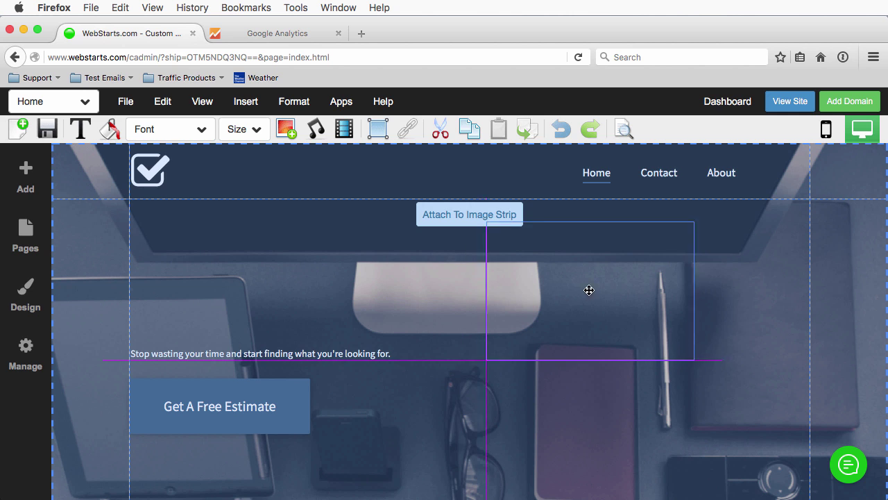
{"action": "left_click_drag", "start_coordinate": [589, 290], "coordinate": [683, 279]}
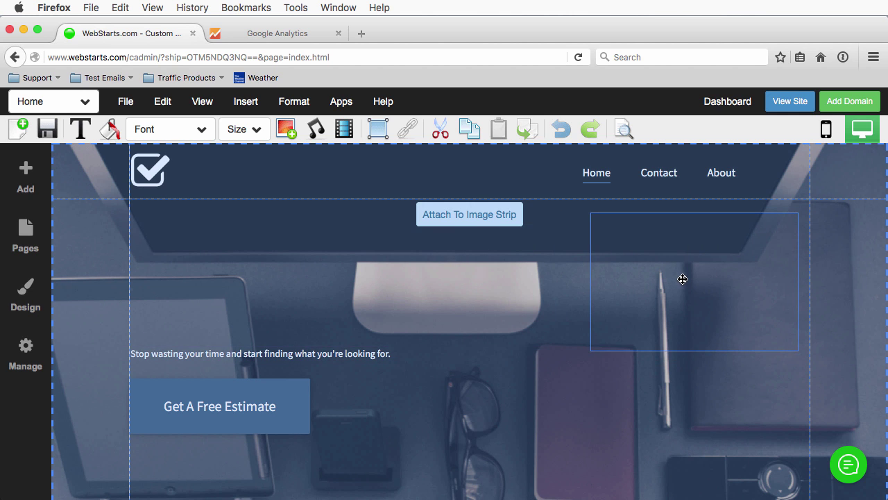
{"action": "left_click", "coordinate": [694, 280]}
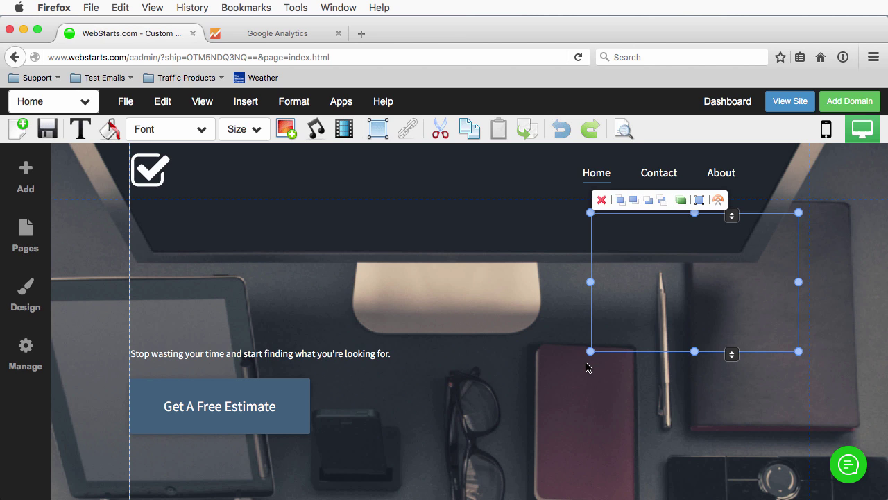
{"action": "mouse_move", "coordinate": [608, 359]}
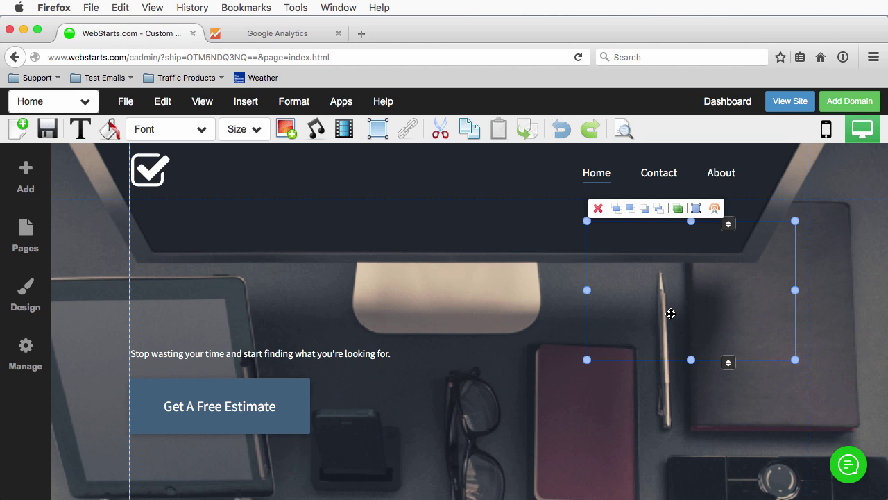
{"action": "mouse_move", "coordinate": [89, 161]}
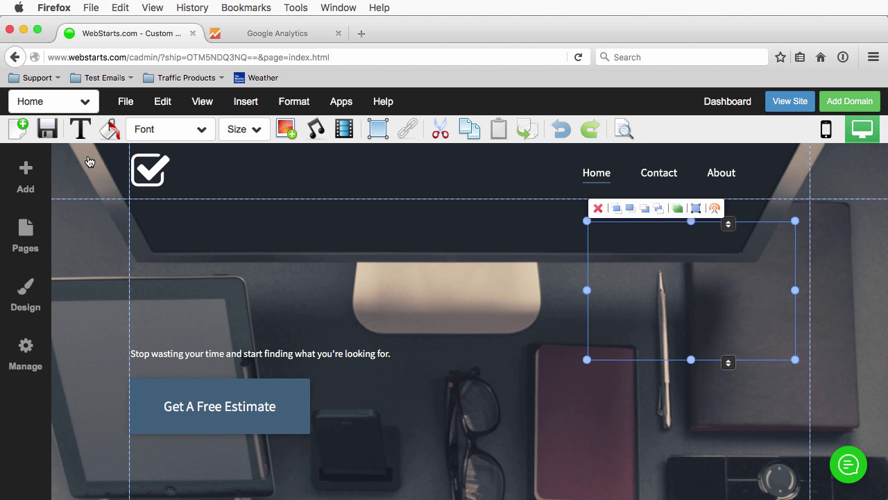
Save the Home page, view the live published site, and return to the Google Analytics browser tab
{"action": "left_click", "coordinate": [47, 129]}
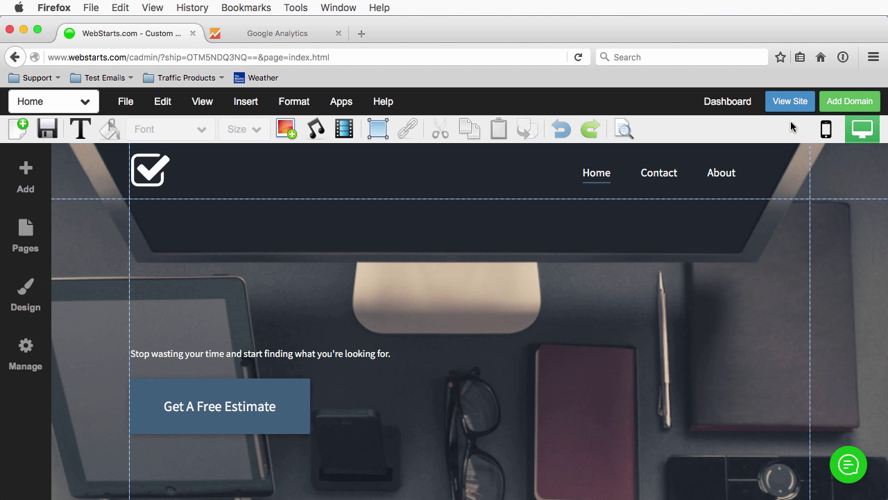
{"action": "left_click", "coordinate": [790, 100]}
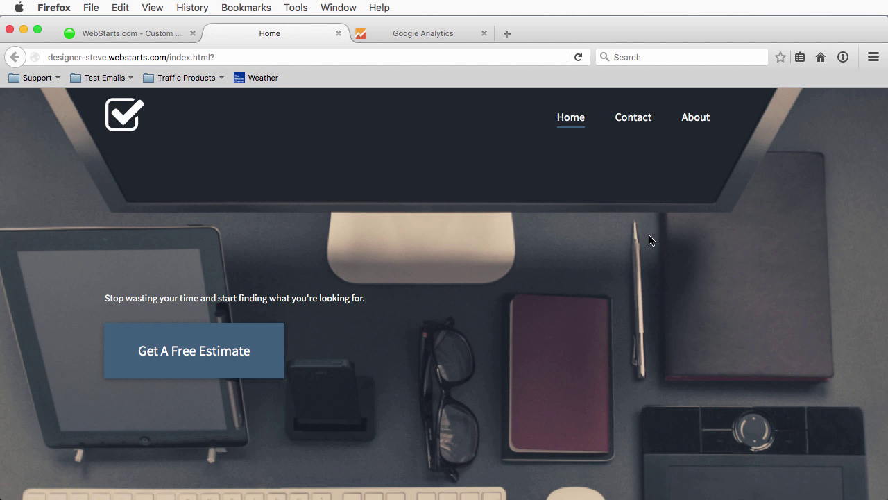
{"action": "mouse_move", "coordinate": [632, 236]}
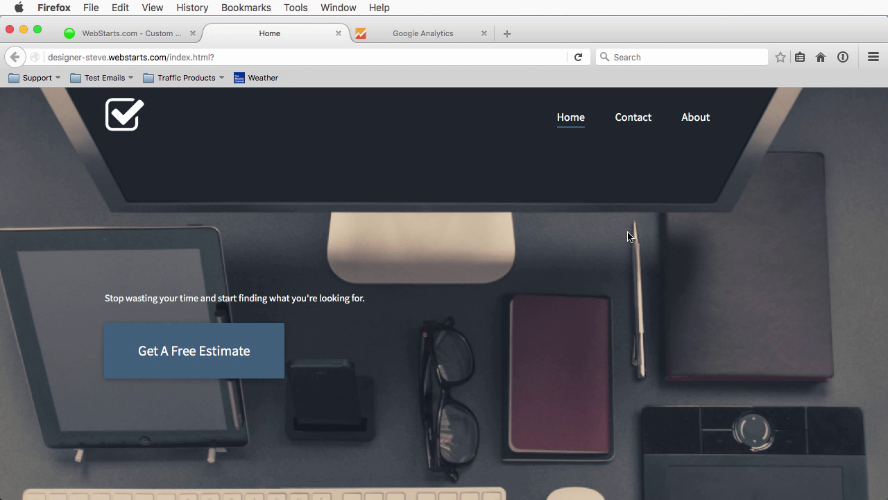
{"action": "left_click", "coordinate": [422, 33]}
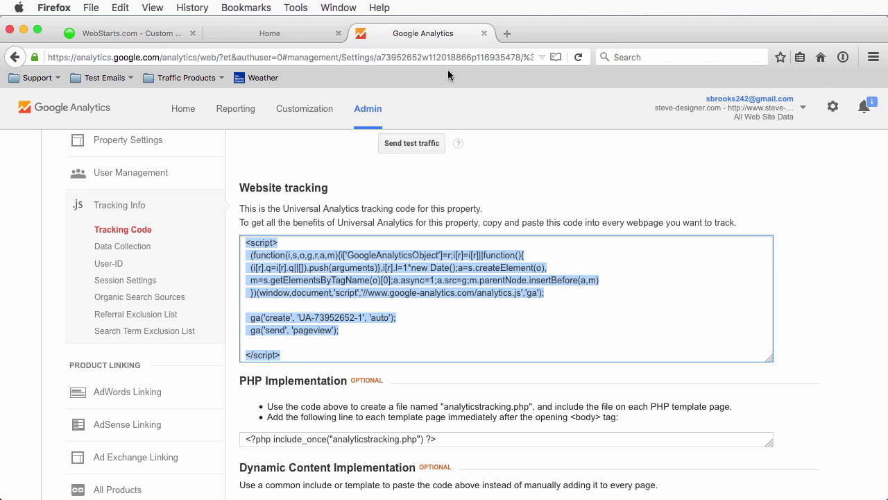
Go to the Analytics Home and show the All Web Site Data reports for steve-designer.com
{"action": "left_click", "coordinate": [183, 108]}
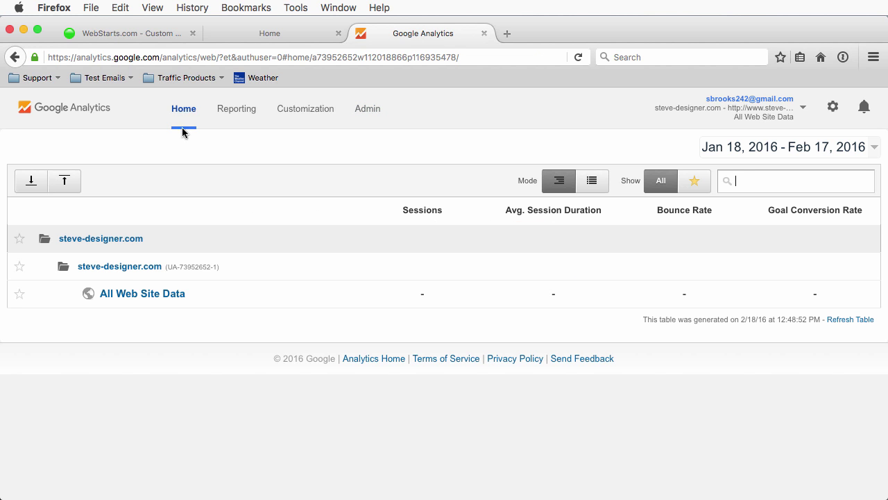
{"action": "left_click", "coordinate": [236, 108]}
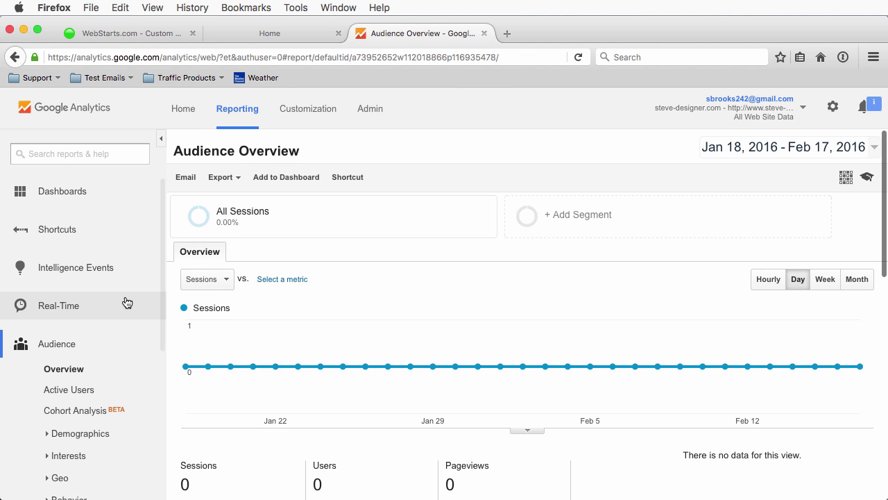
{"action": "mouse_move", "coordinate": [311, 214]}
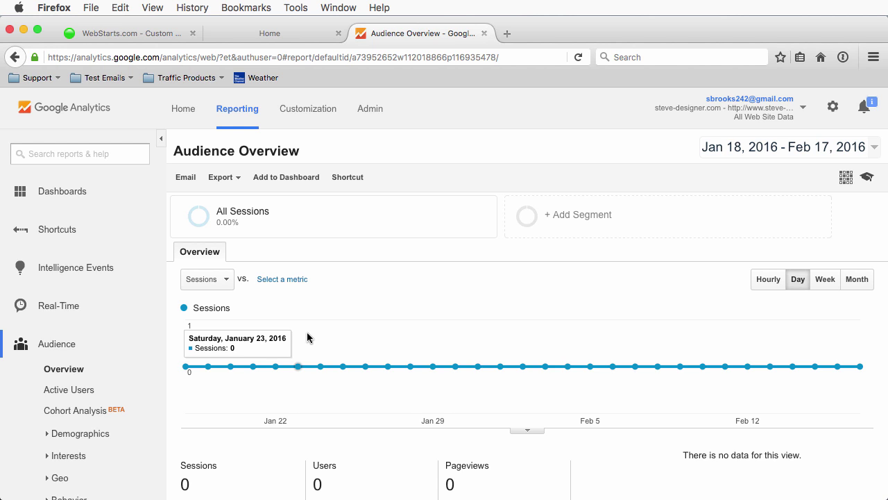
{"action": "mouse_move", "coordinate": [83, 306]}
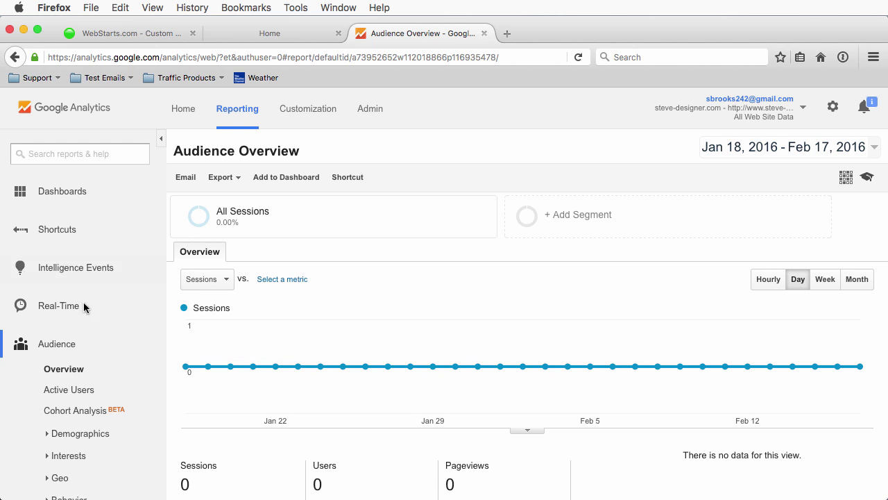
Show the Real-Time overview reporting 1 active user referred from webstarts.com
{"action": "left_click", "coordinate": [58, 306]}
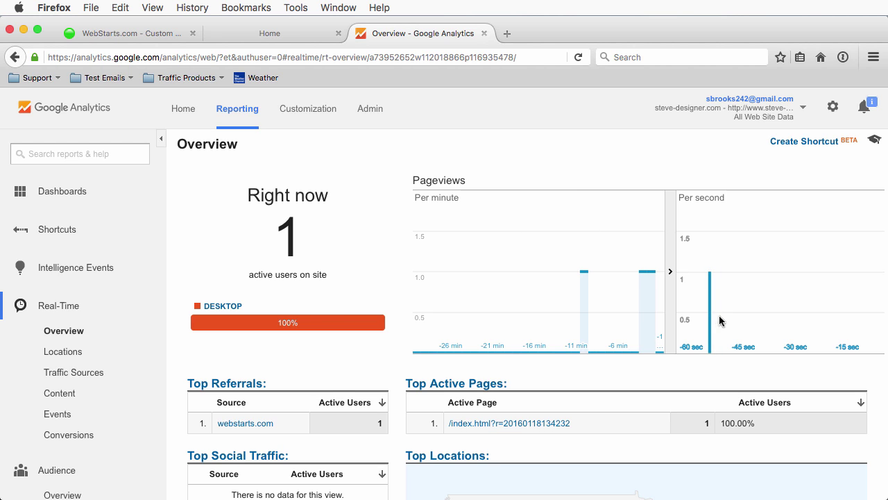
{"action": "mouse_move", "coordinate": [704, 305]}
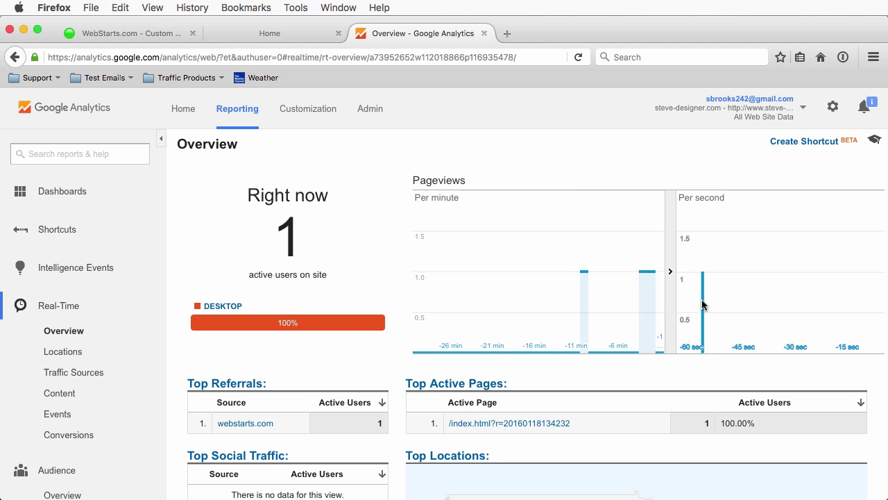
{"action": "mouse_move", "coordinate": [362, 177]}
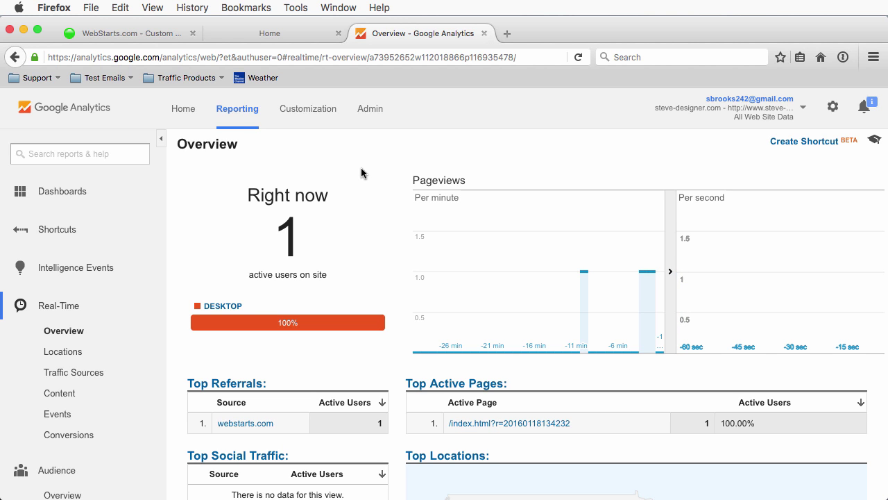
Show the Behavior Overview report for Jan 18–Feb 17, 2016 with 0 pageviews
{"action": "scroll", "scroll_direction": "down", "scroll_amount": 3}
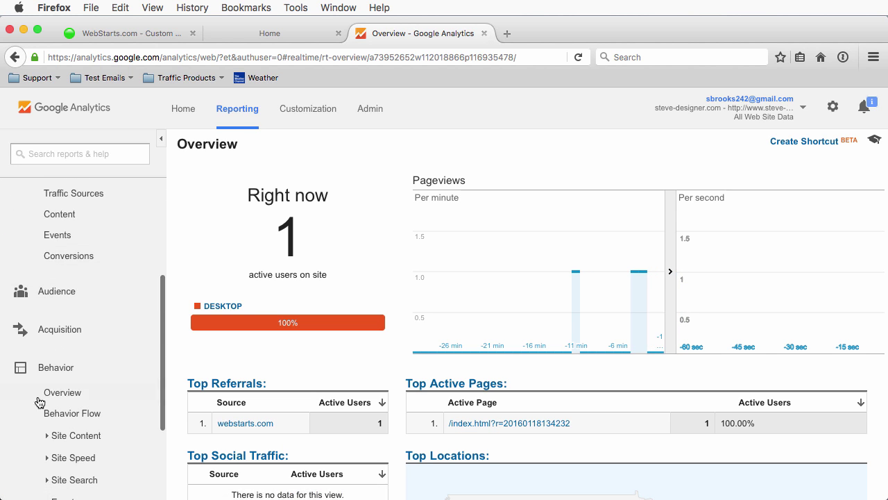
{"action": "left_click", "coordinate": [62, 391]}
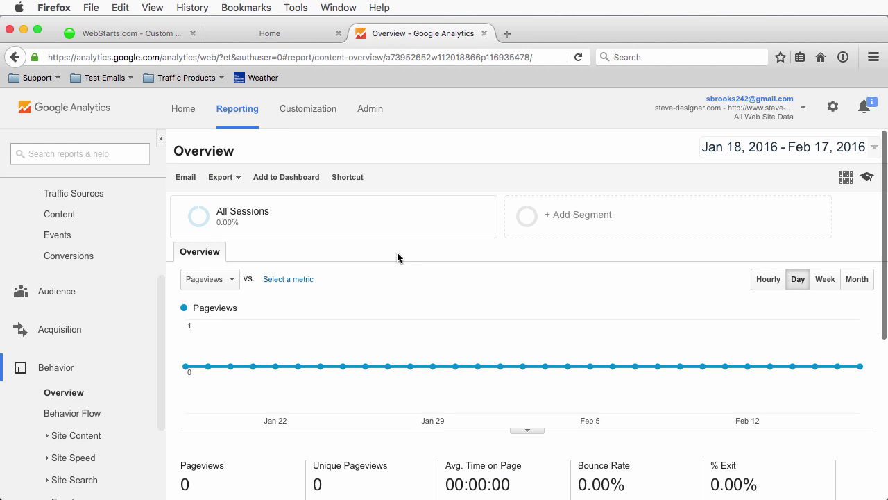
{"action": "mouse_move", "coordinate": [405, 242]}
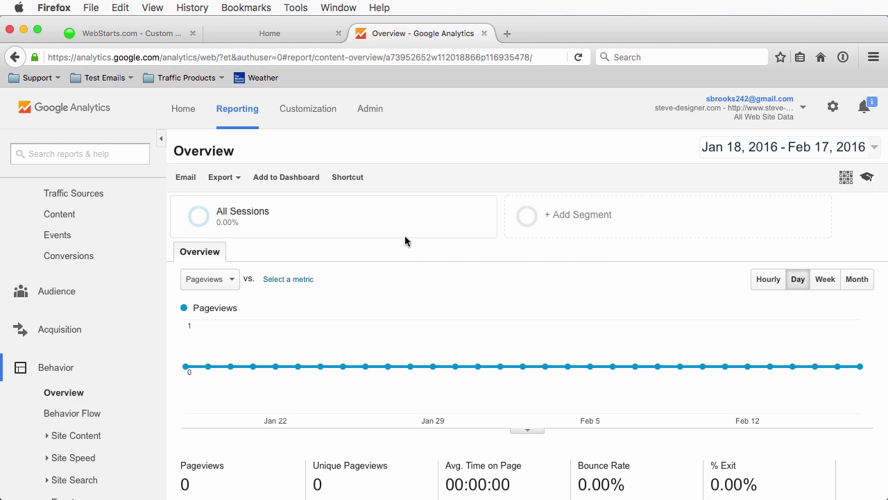
{"action": "scroll", "scroll_direction": "down", "scroll_amount": 3}
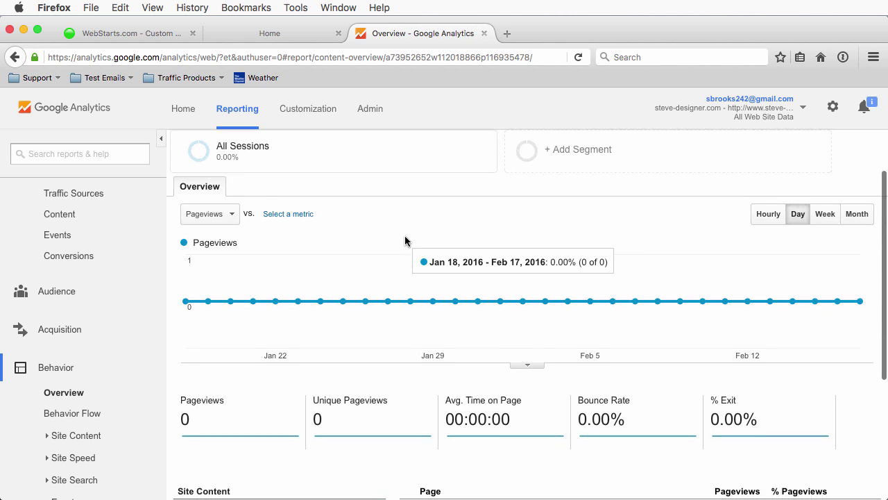
{"action": "scroll", "scroll_direction": "up", "scroll_amount": 3}
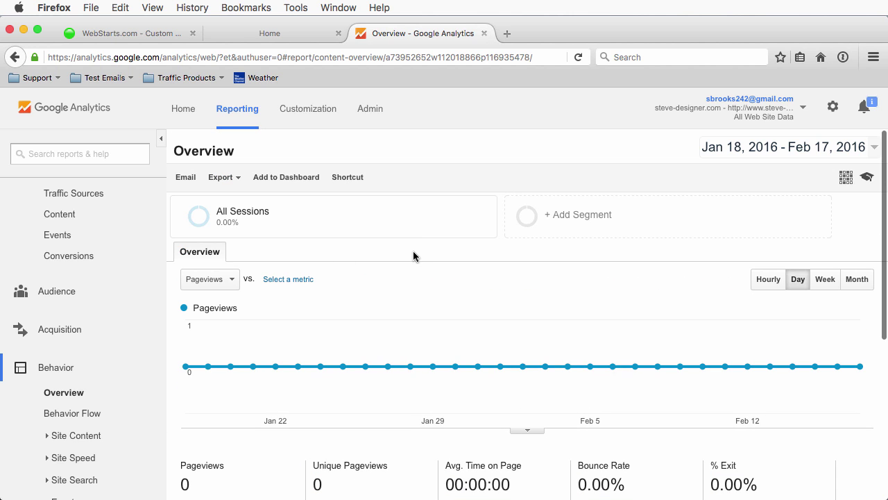
{"action": "mouse_move", "coordinate": [386, 256]}
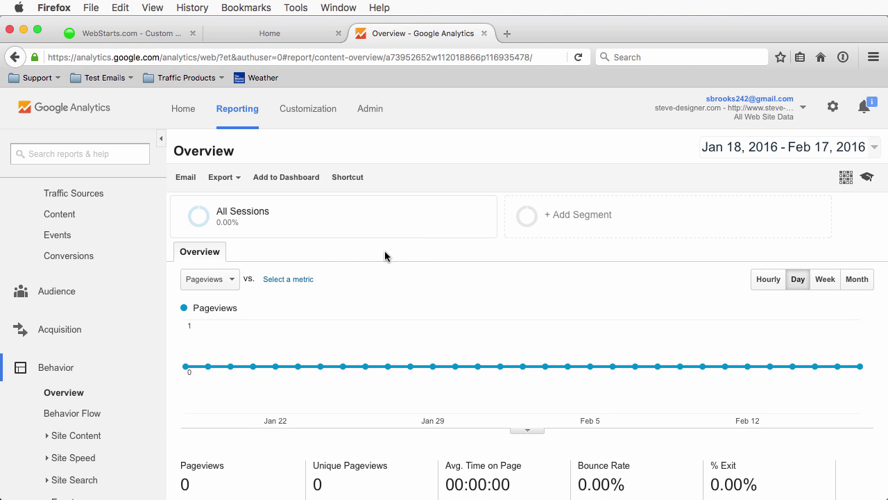